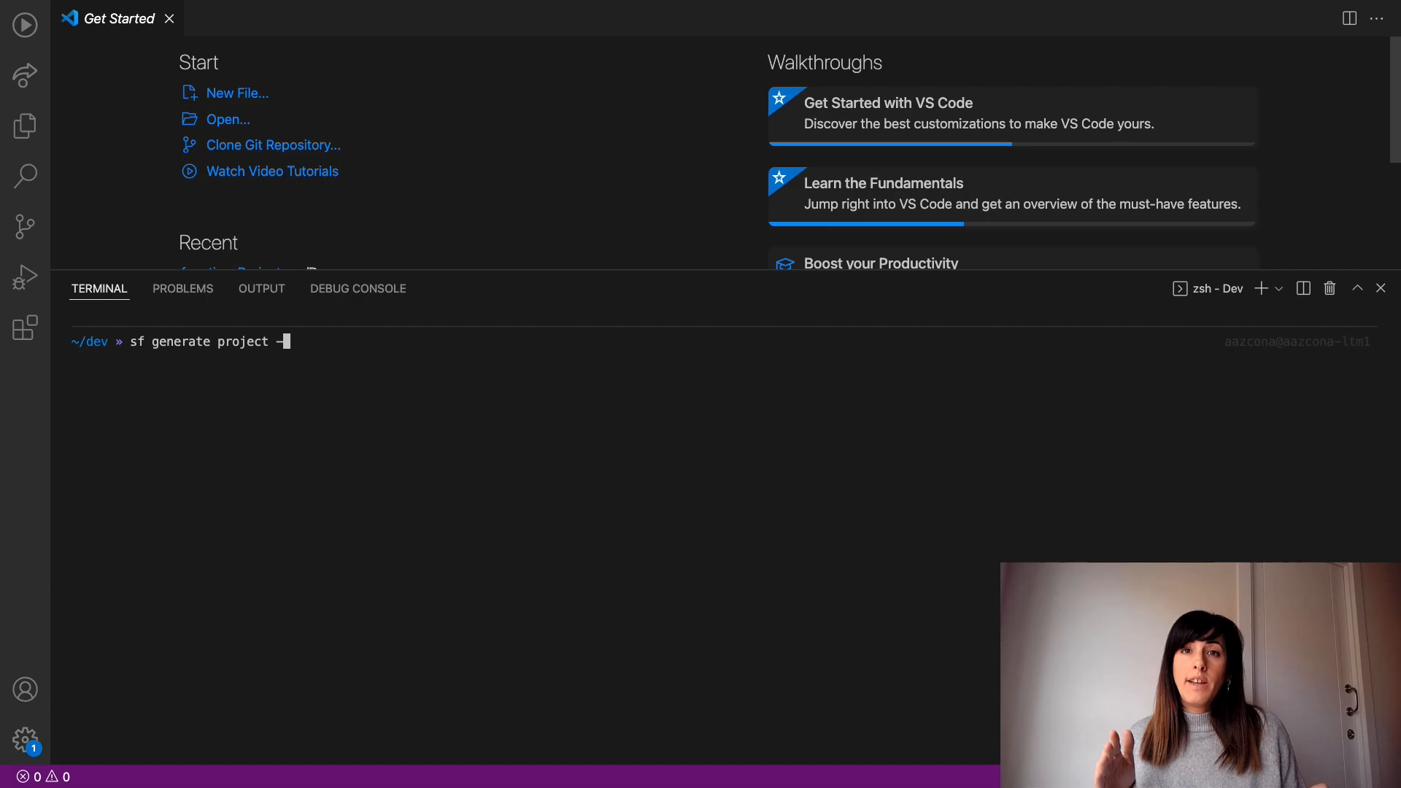
# - Generate the functionsProject Salesforce project and type 'code functionsProject/' to open it
pyautogui.write('n functionsProject')
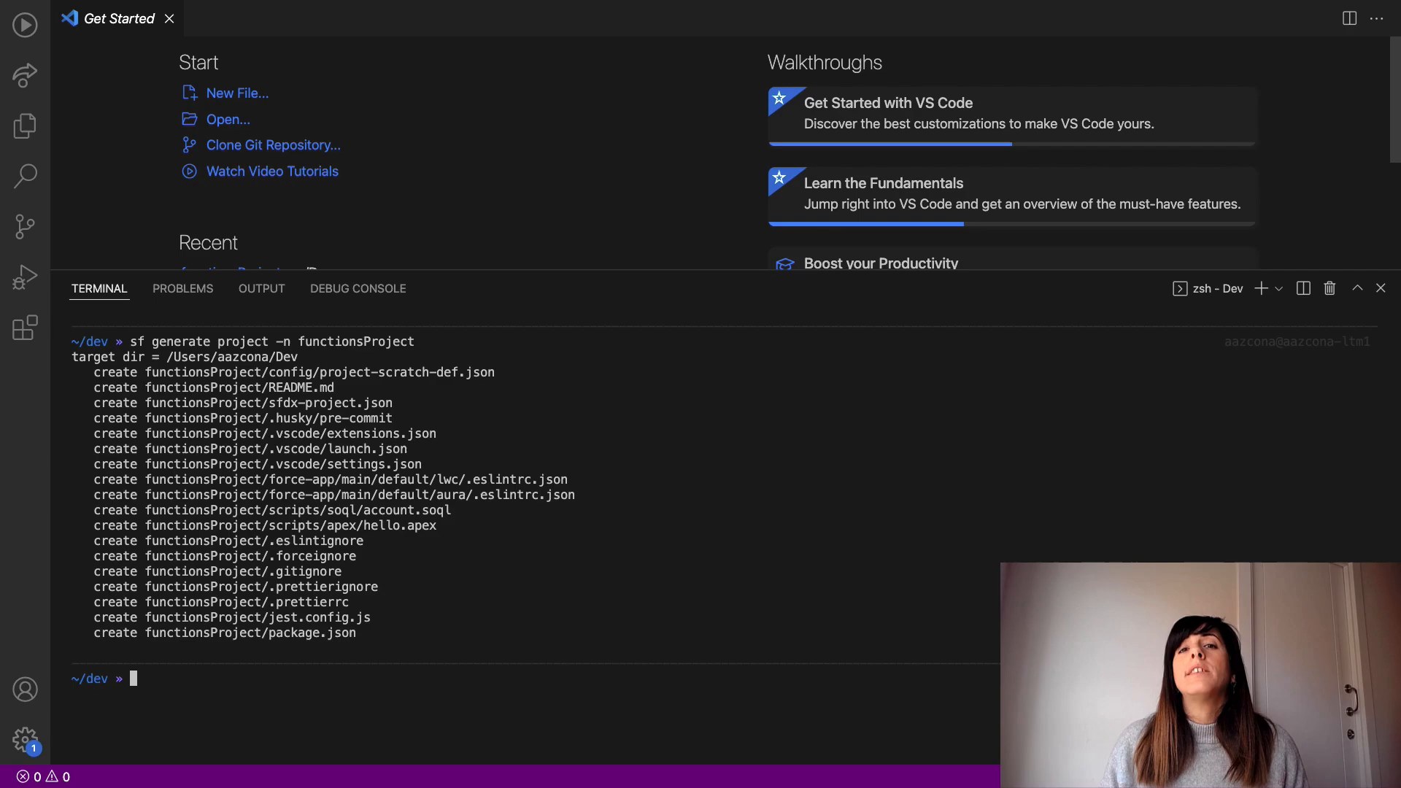
pyautogui.write('code functionsProject/')
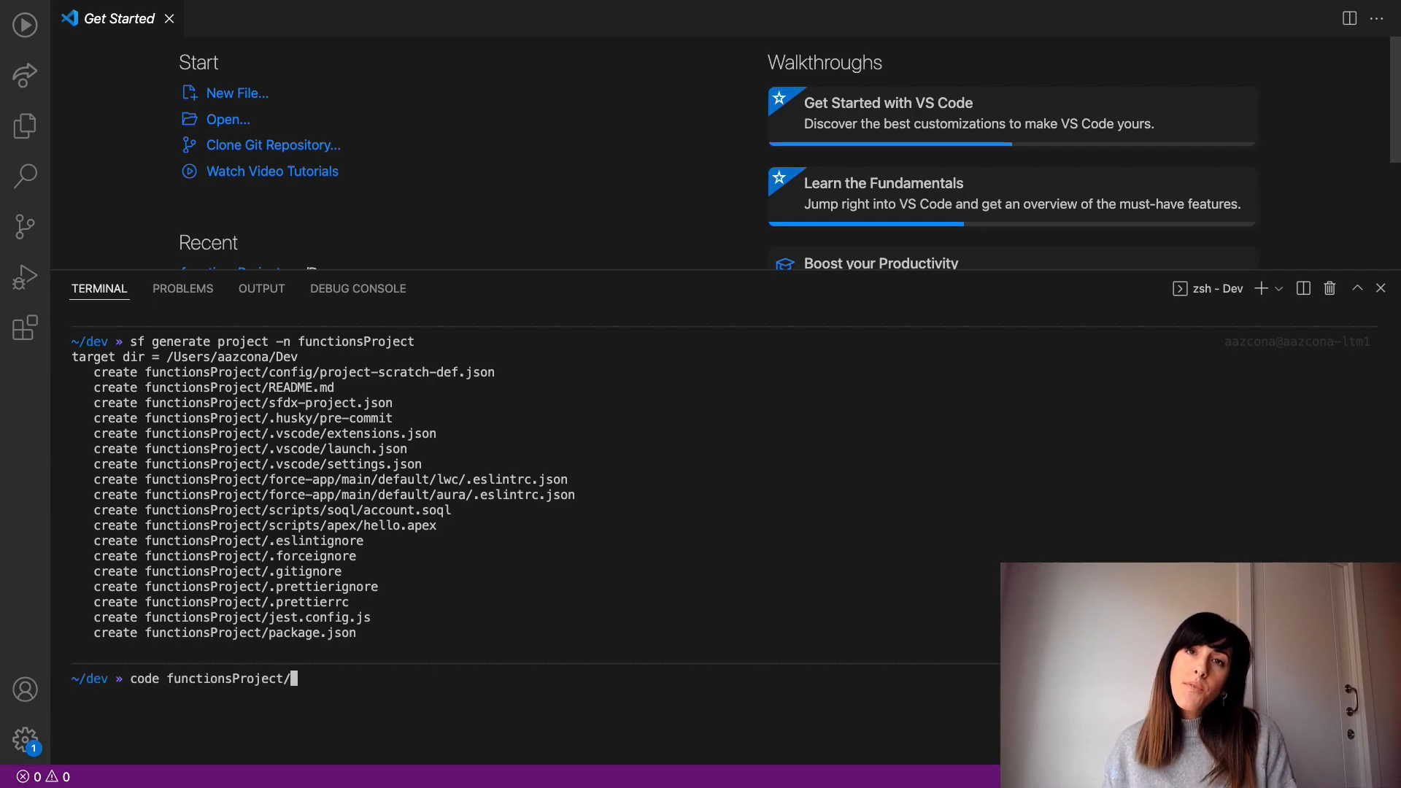
# - Open functionsProject and generate the JavaScript function catsfunction with 'sf generate function -n catsfunction -l javascript'
pyautogui.press('Enter')
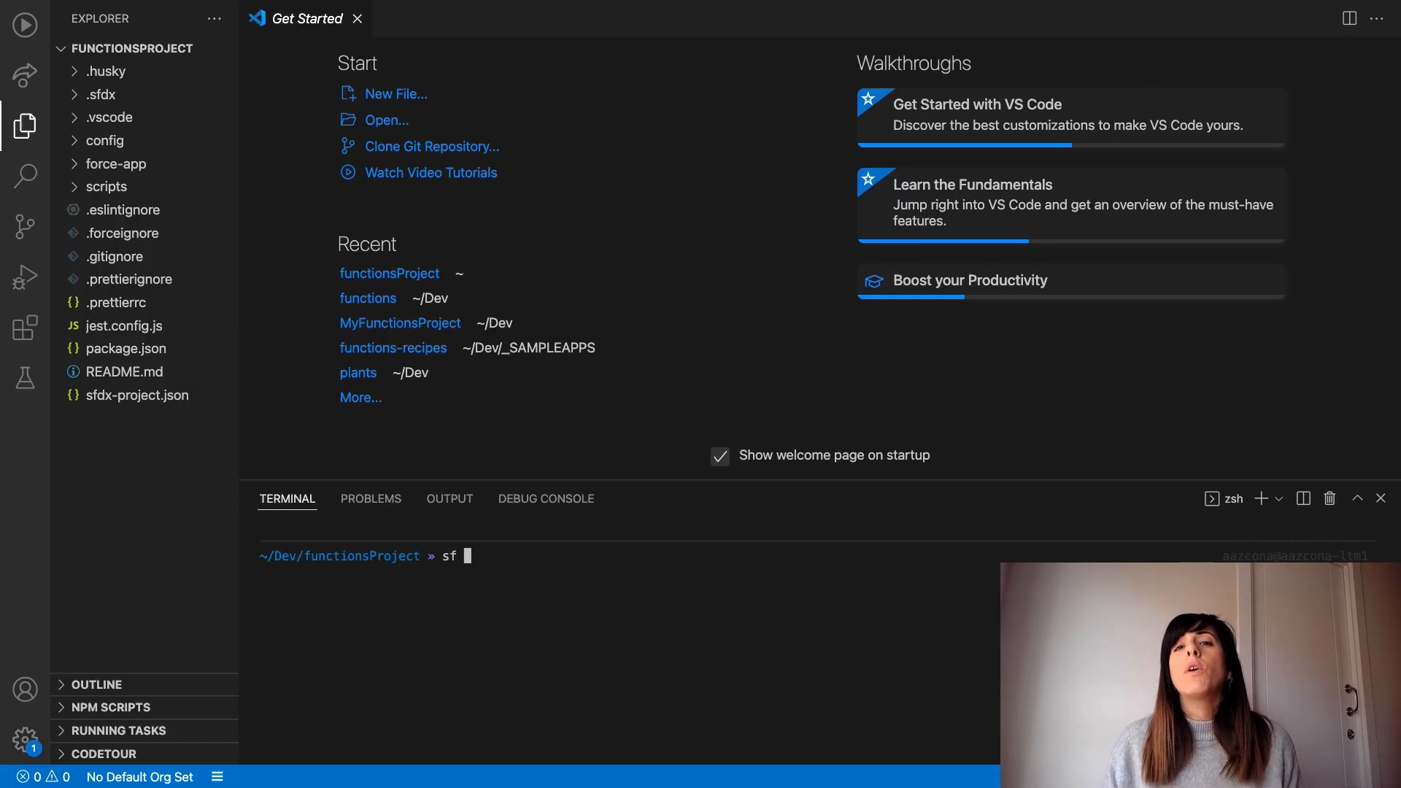
pyautogui.write('generate function -n cat')
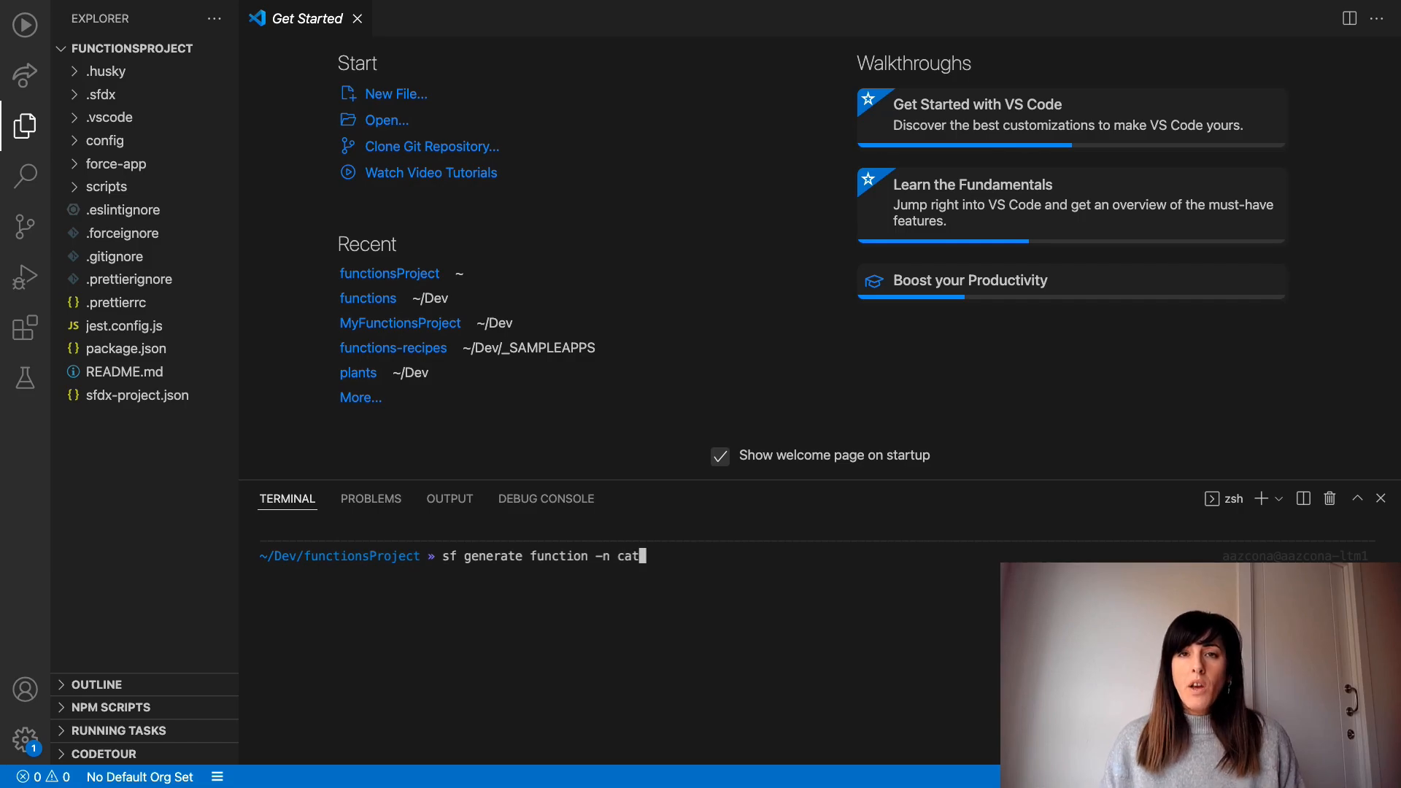
pyautogui.write('sfunction -l javascript')
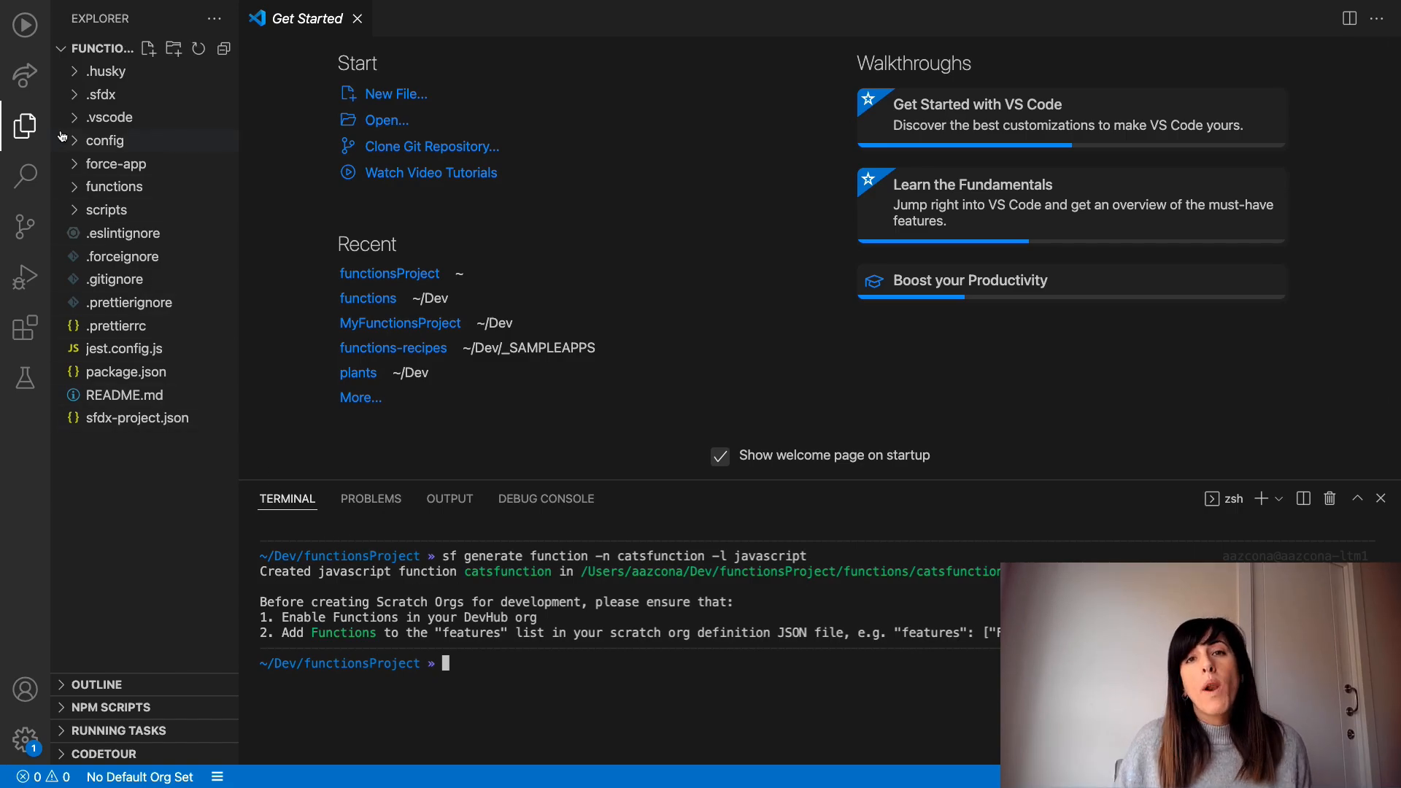
pyautogui.click(115, 186)
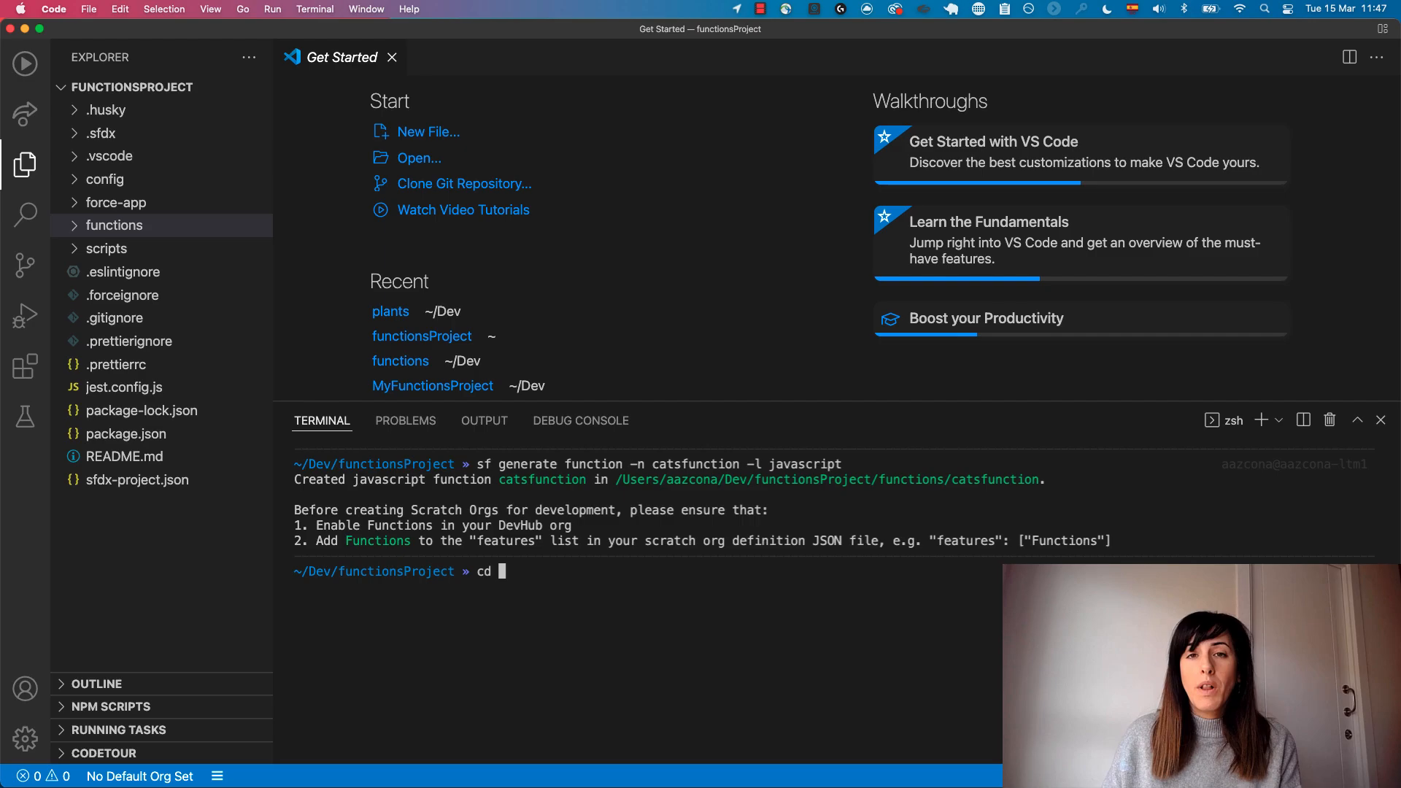
# - Install cats-js in functions/catsfunction and open the function's index.js
pyautogui.write('functions/catsfunctio')
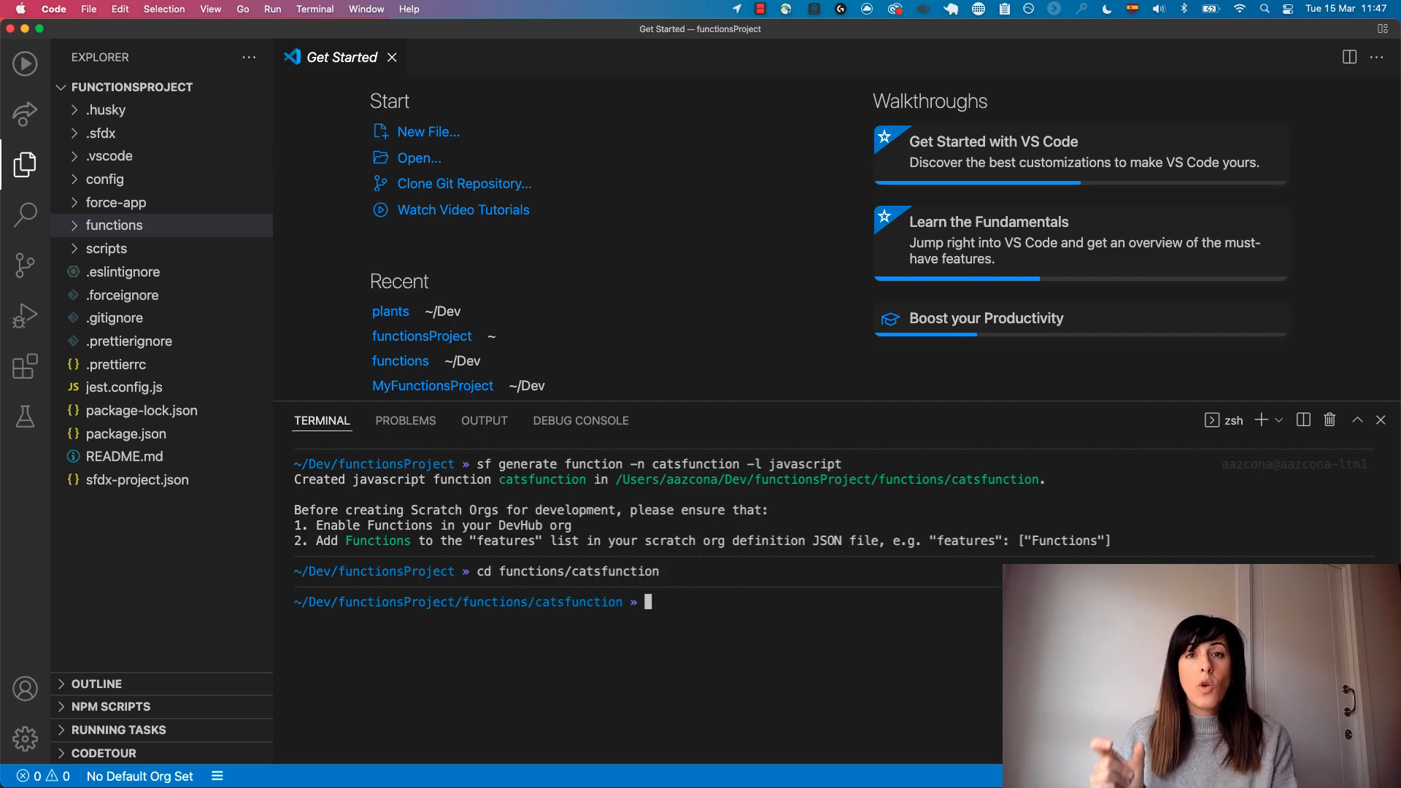
pyautogui.write('npm install')
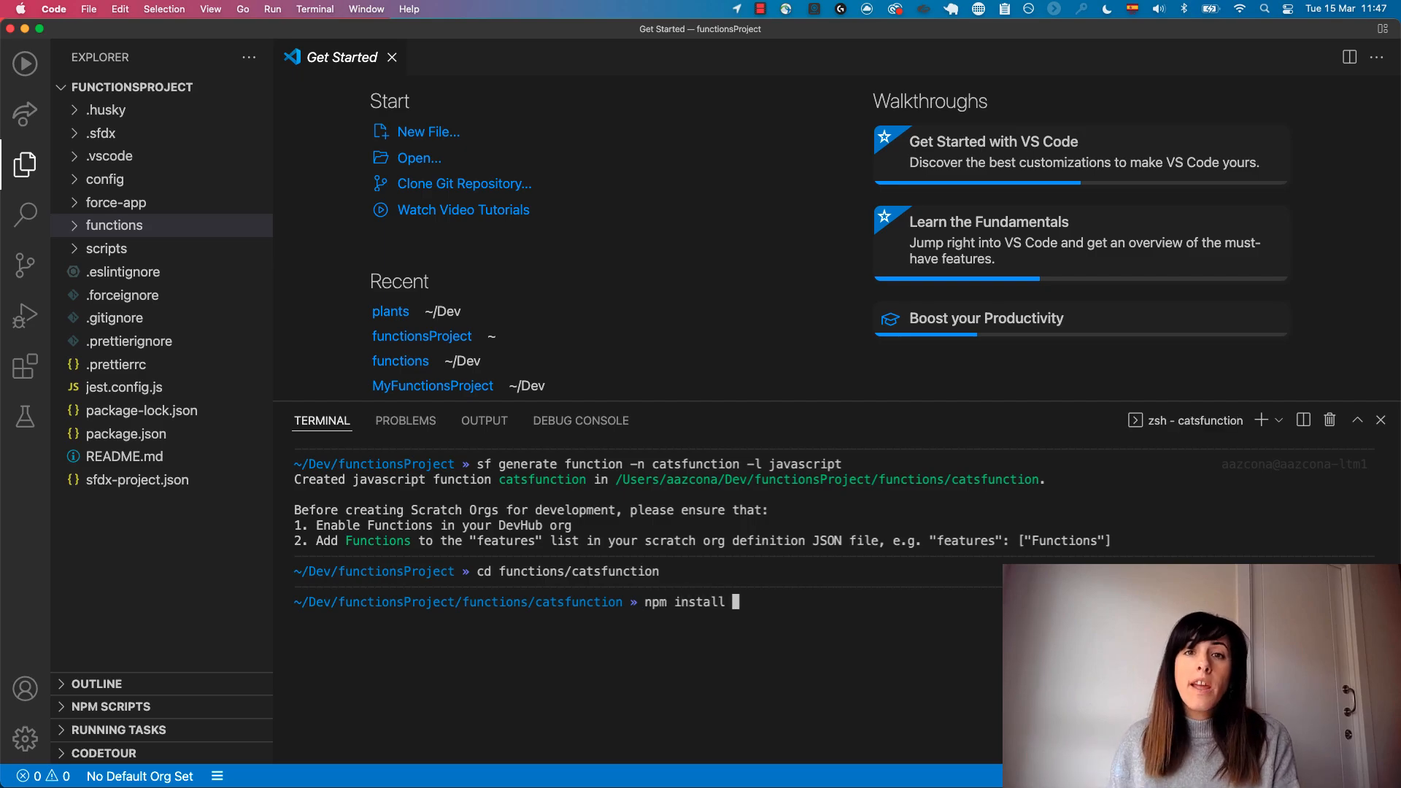
pyautogui.write('cats-js')
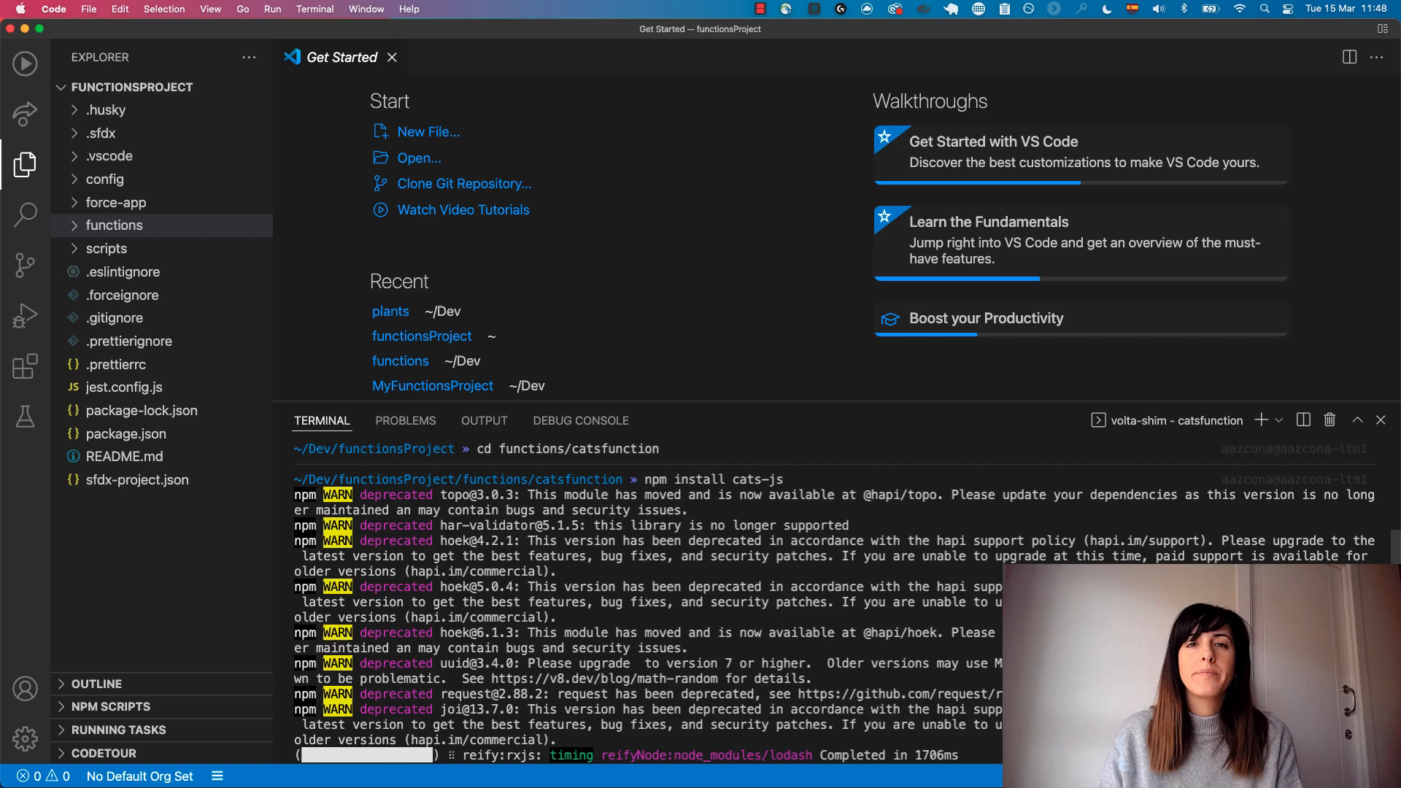
pyautogui.click(114, 225)
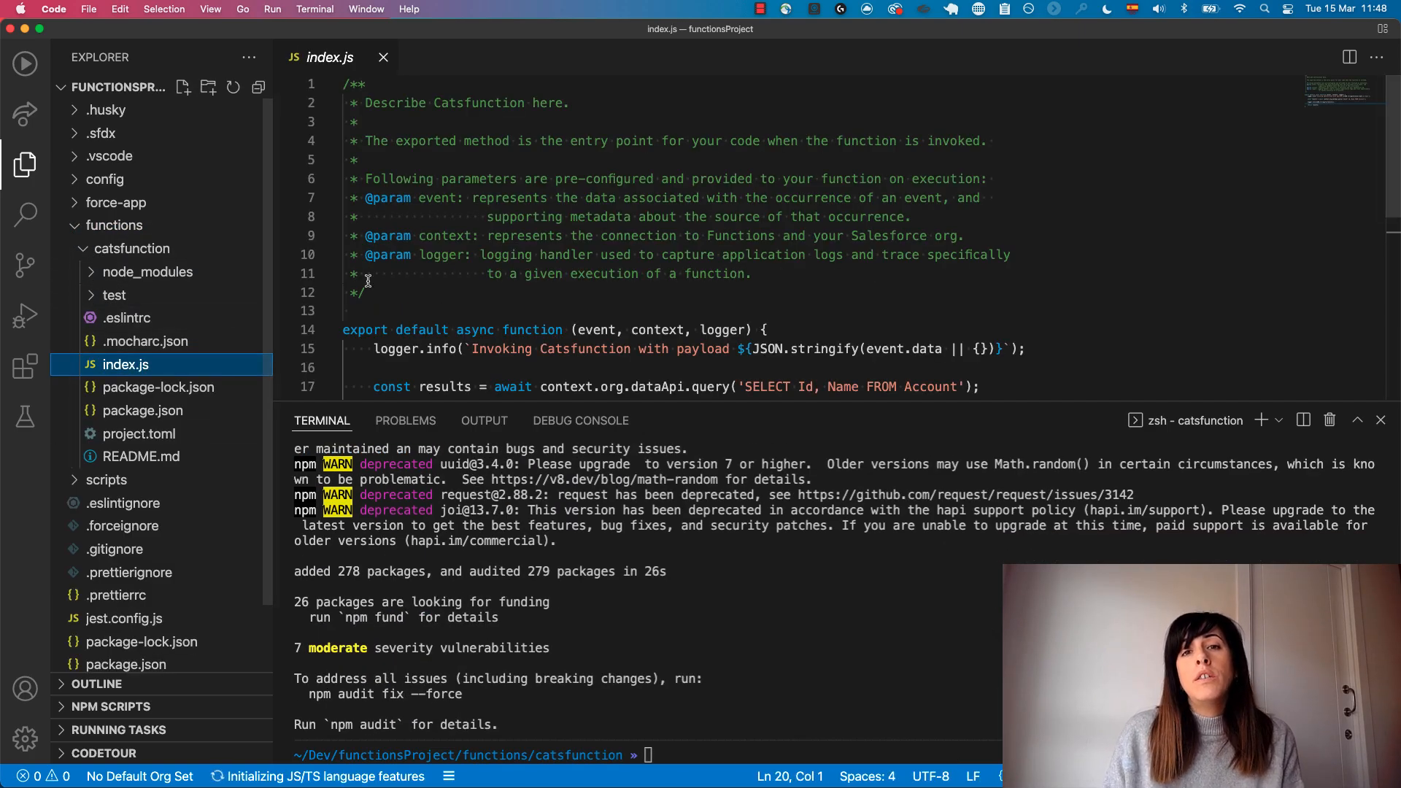
# - Import cats from "cats-js" and return a new cat generator's get() result
pyautogui.write('impo')
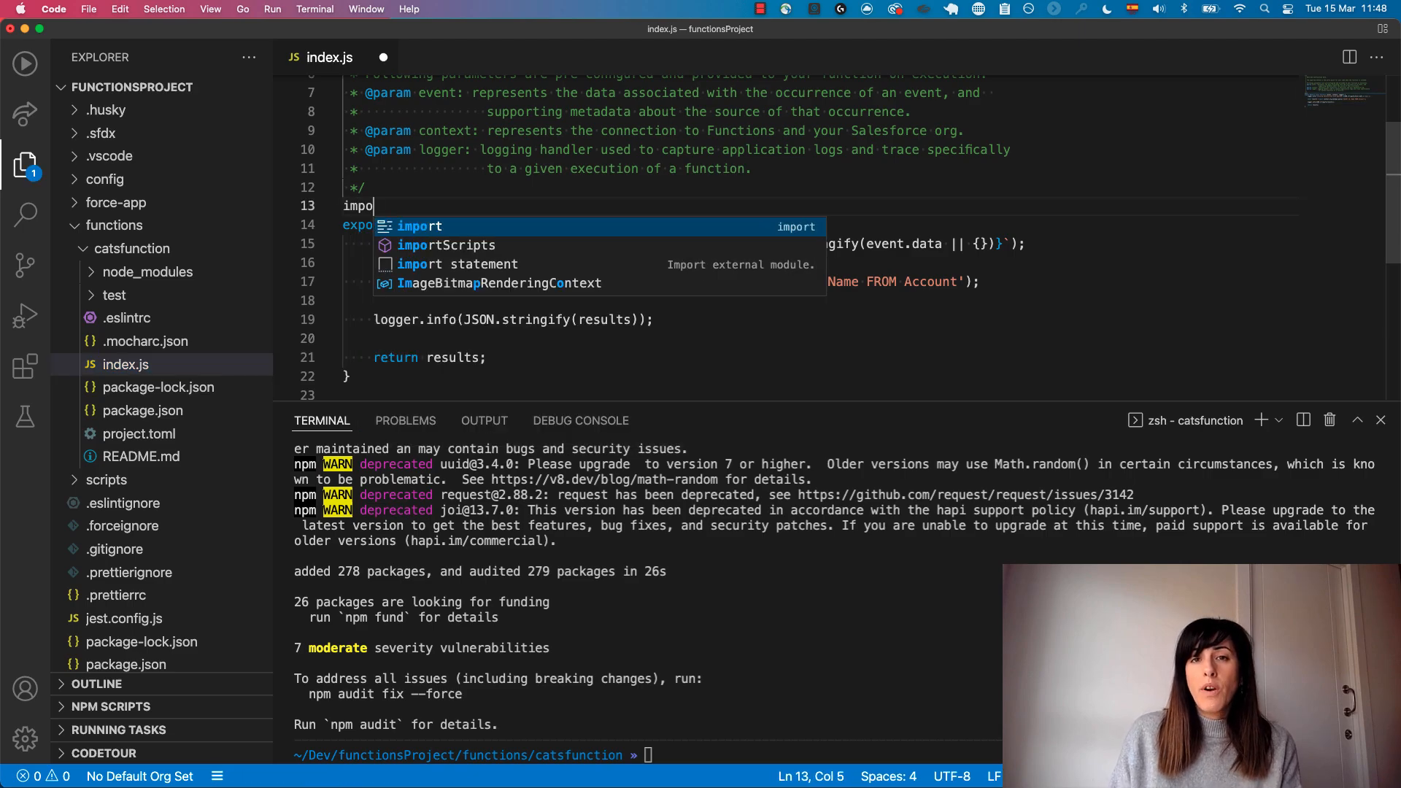
pyautogui.write('rt cats from "cats-js";')
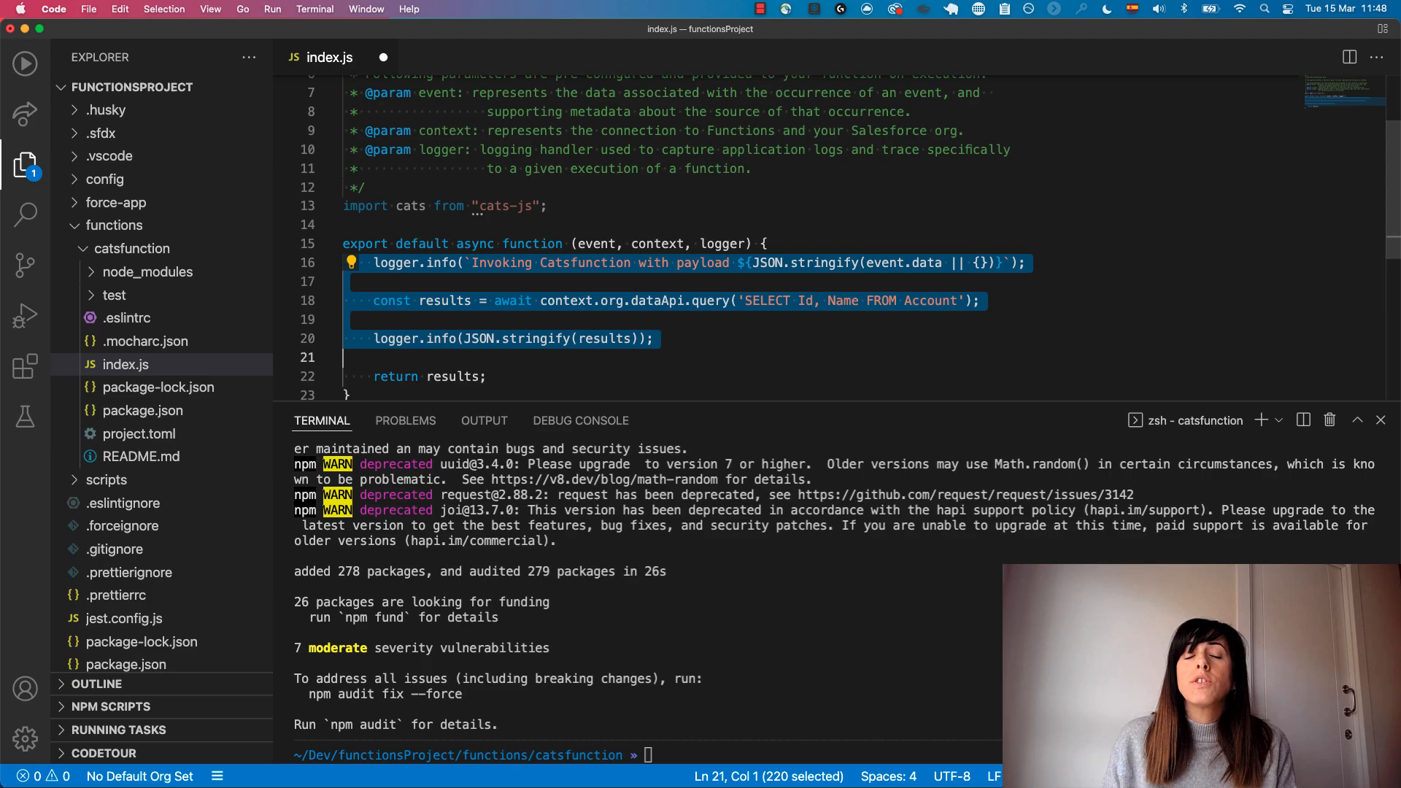
pyautogui.write('co')
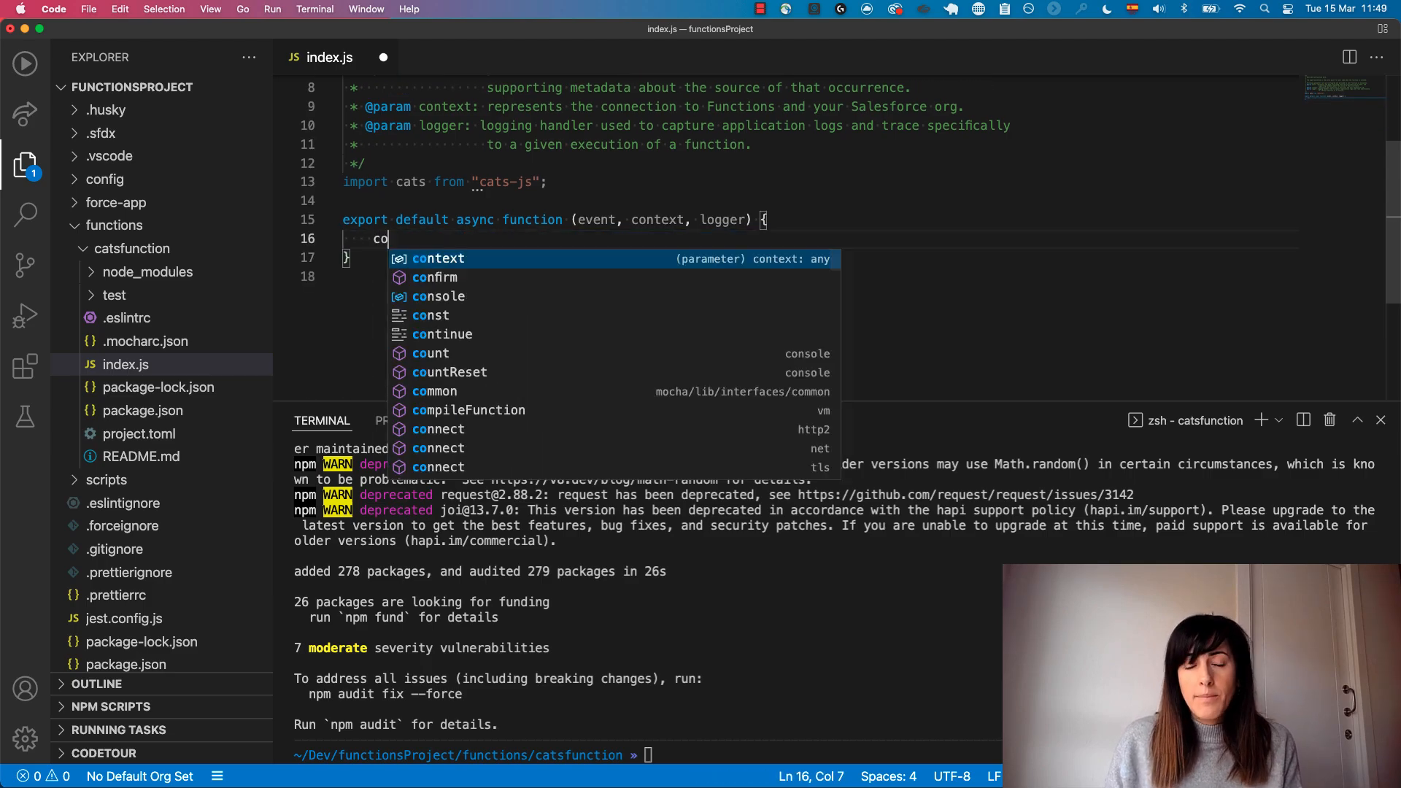
pyautogui.write('nst catGenerator = new cats();')
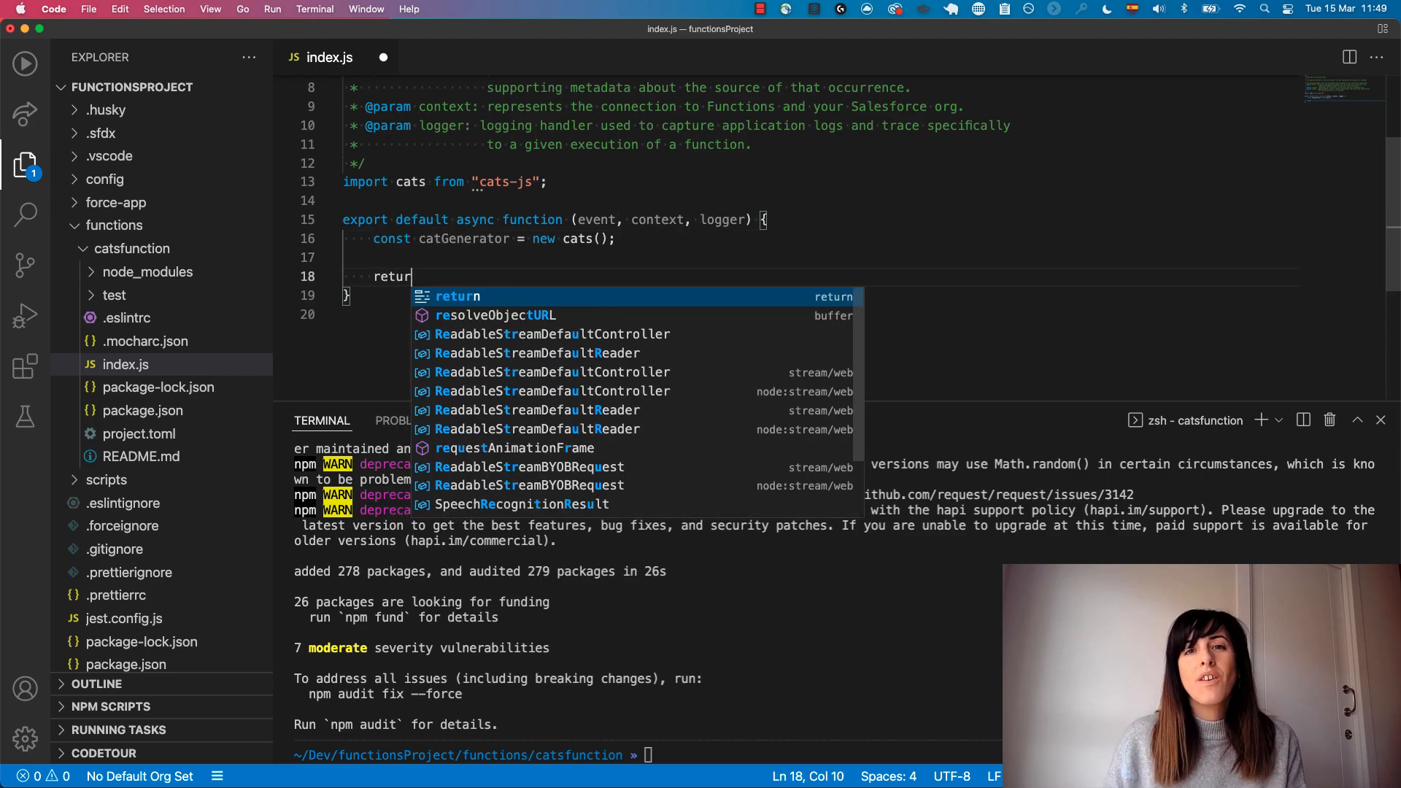
pyautogui.write('catGenerator')
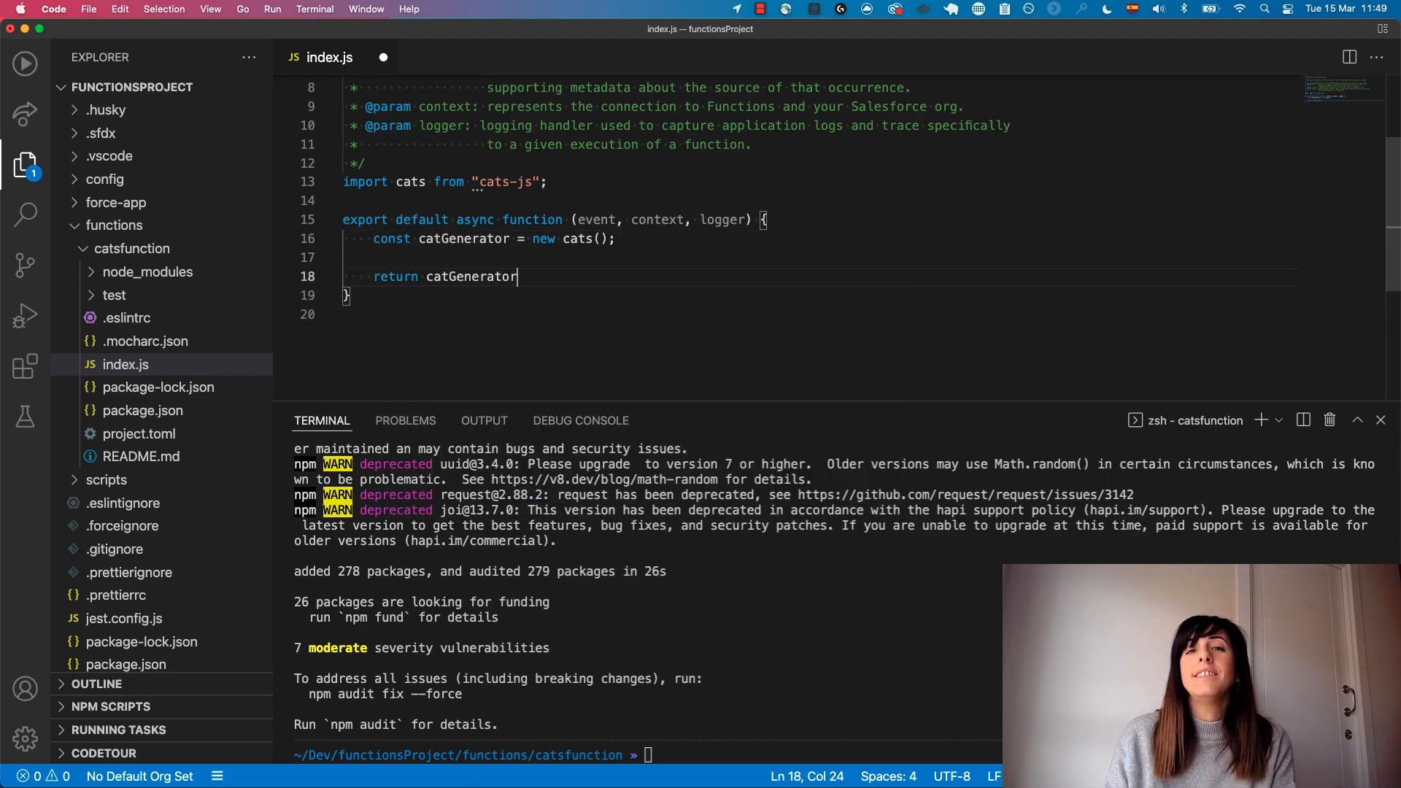
pyautogui.write('.get();')
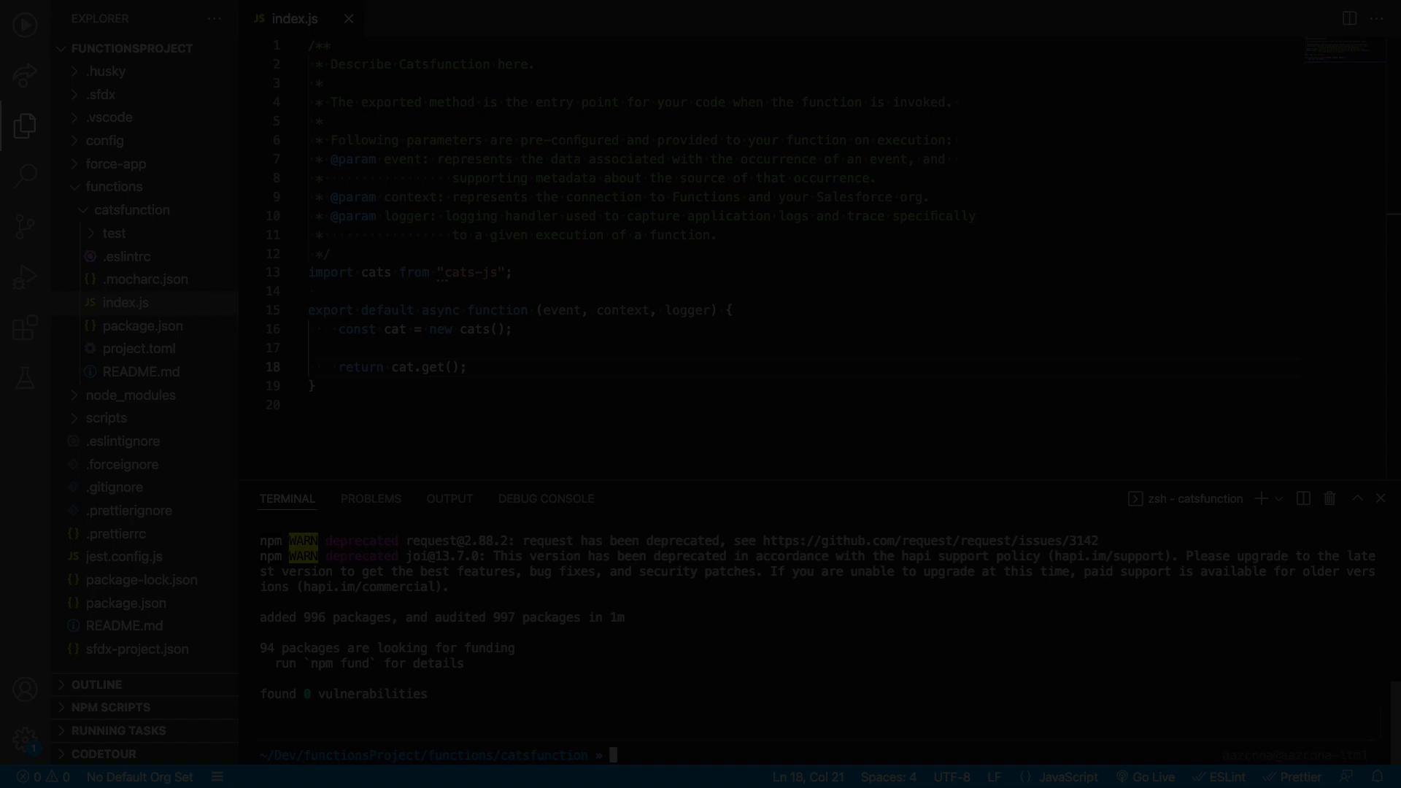
# - Start catsfunction locally with 'sf run function start'
pyautogui.write('sf run function start')
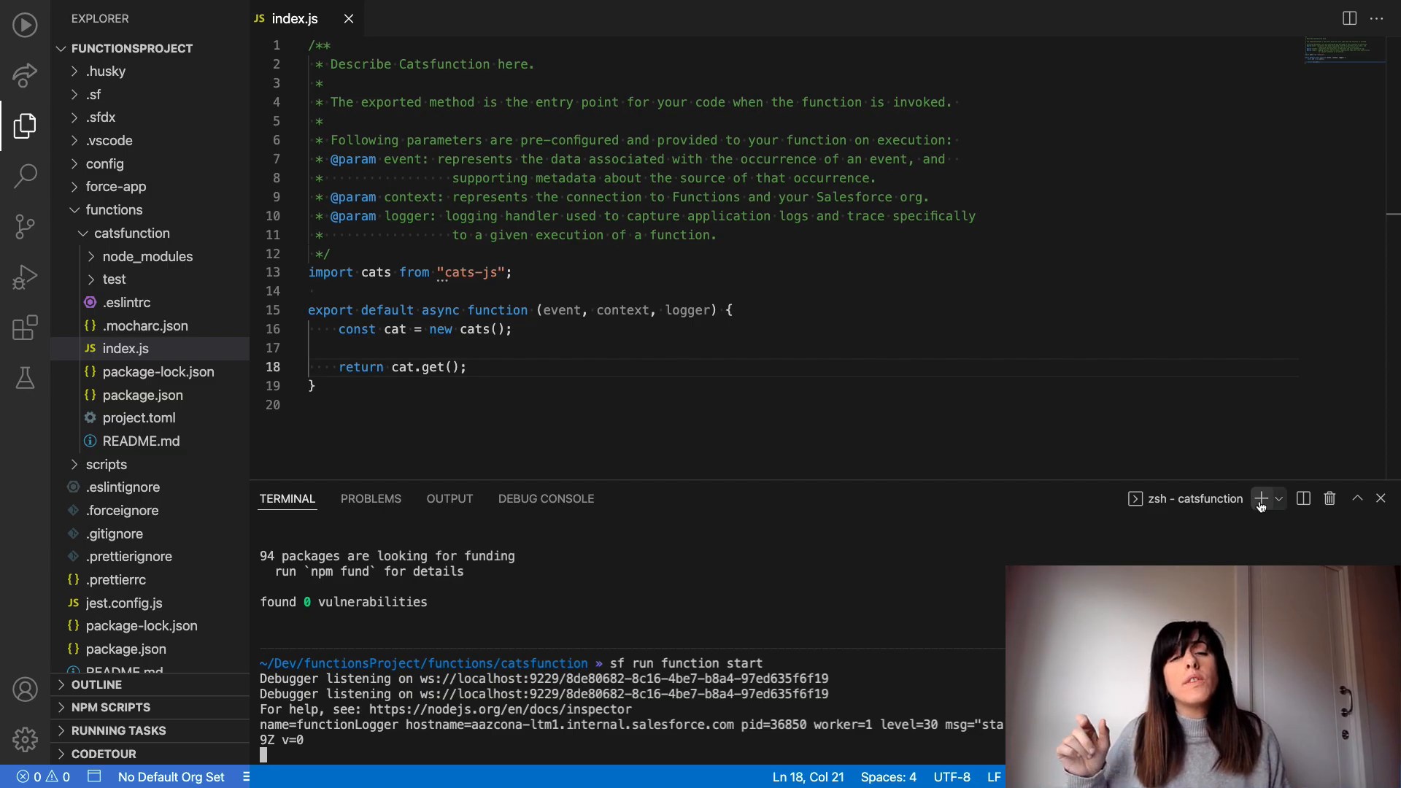
pyautogui.click(1261, 499)
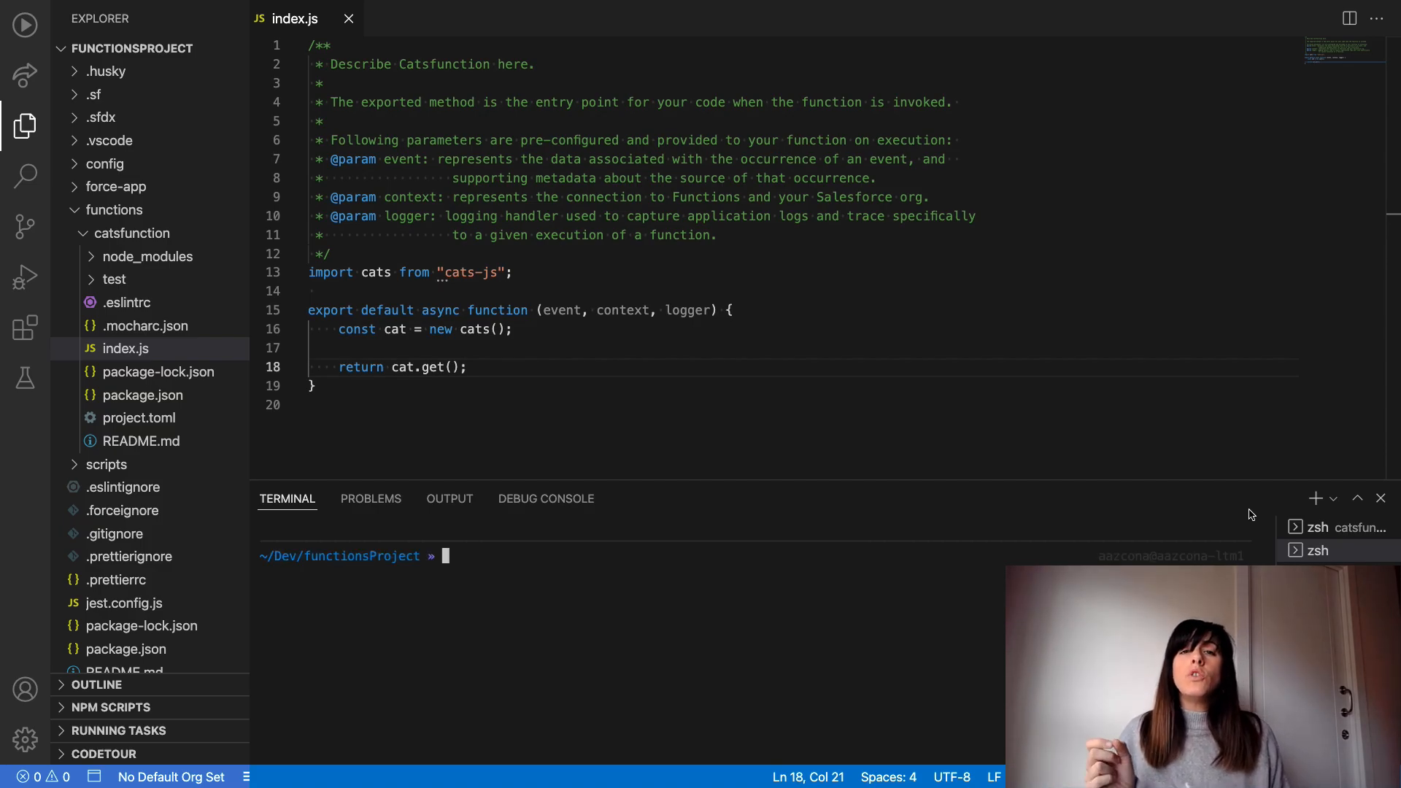
pyautogui.write('sf run function')
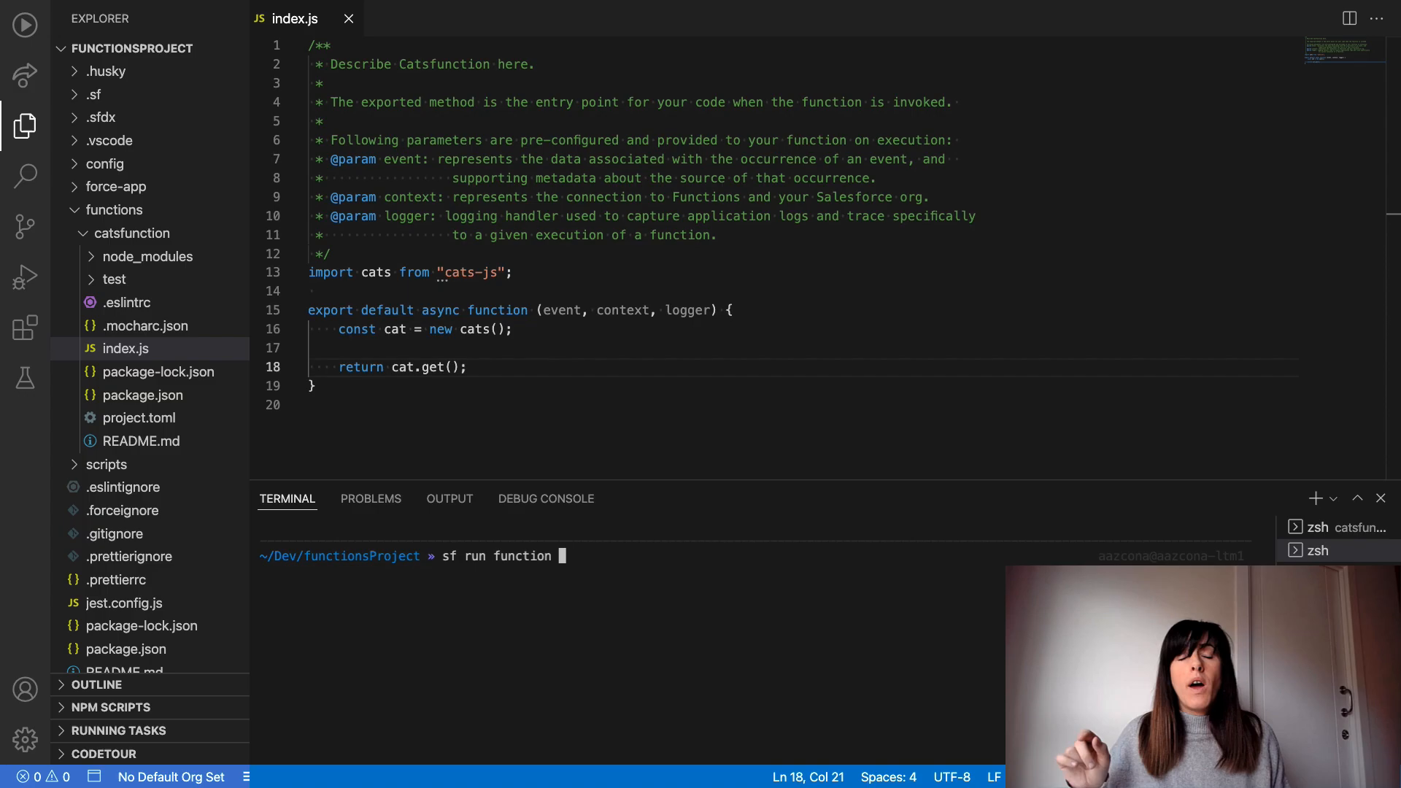
pyautogui.write('-l')
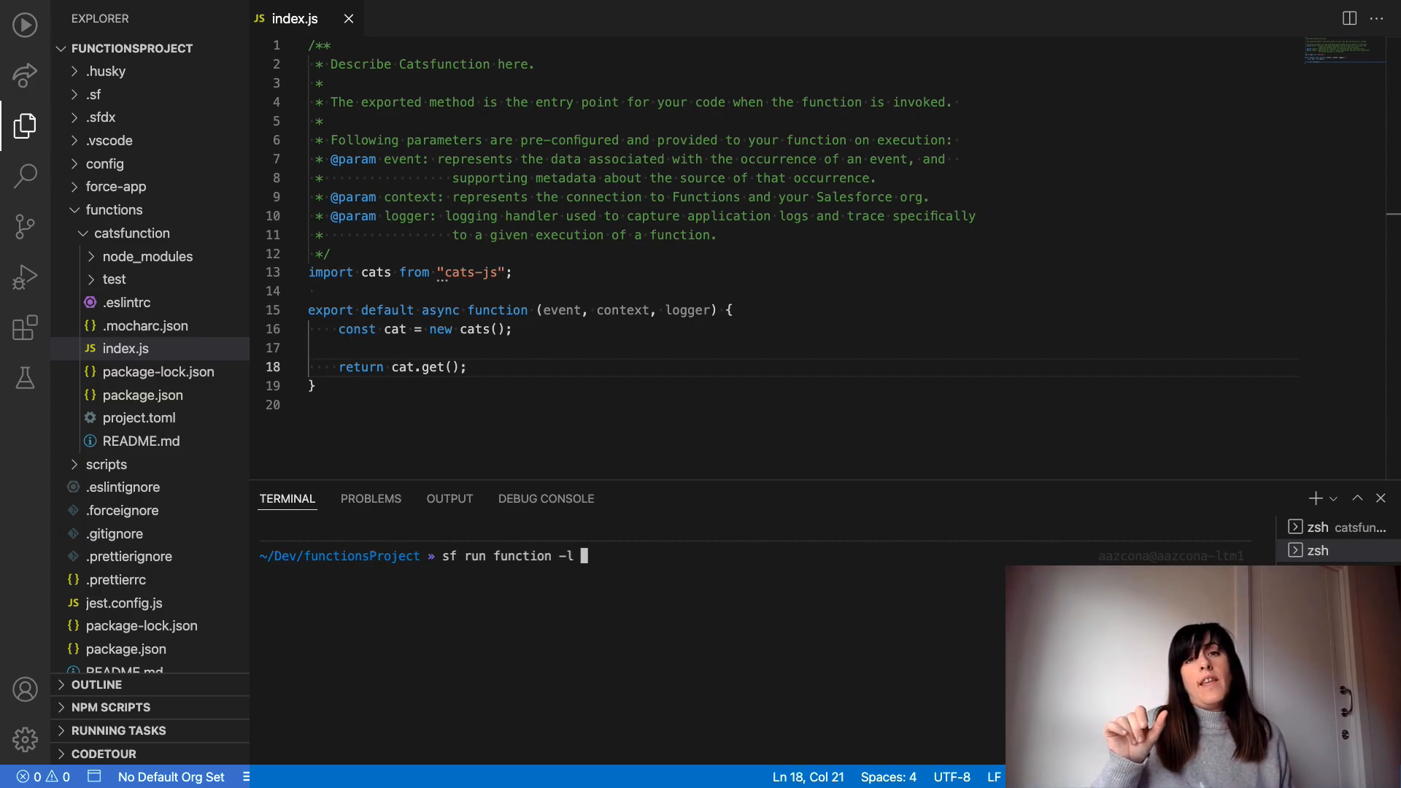
pyautogui.write('http://l')
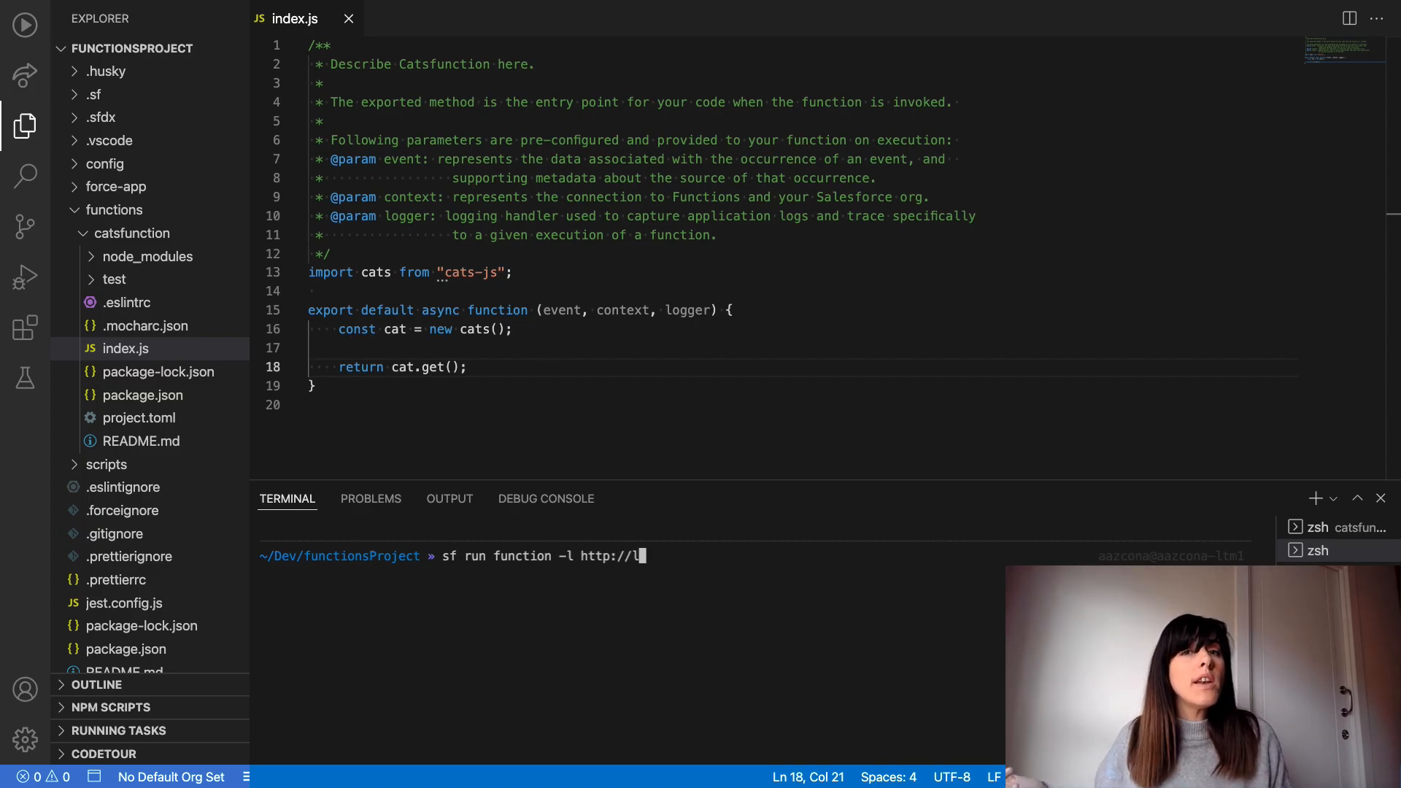
pyautogui.write('ocalhost')
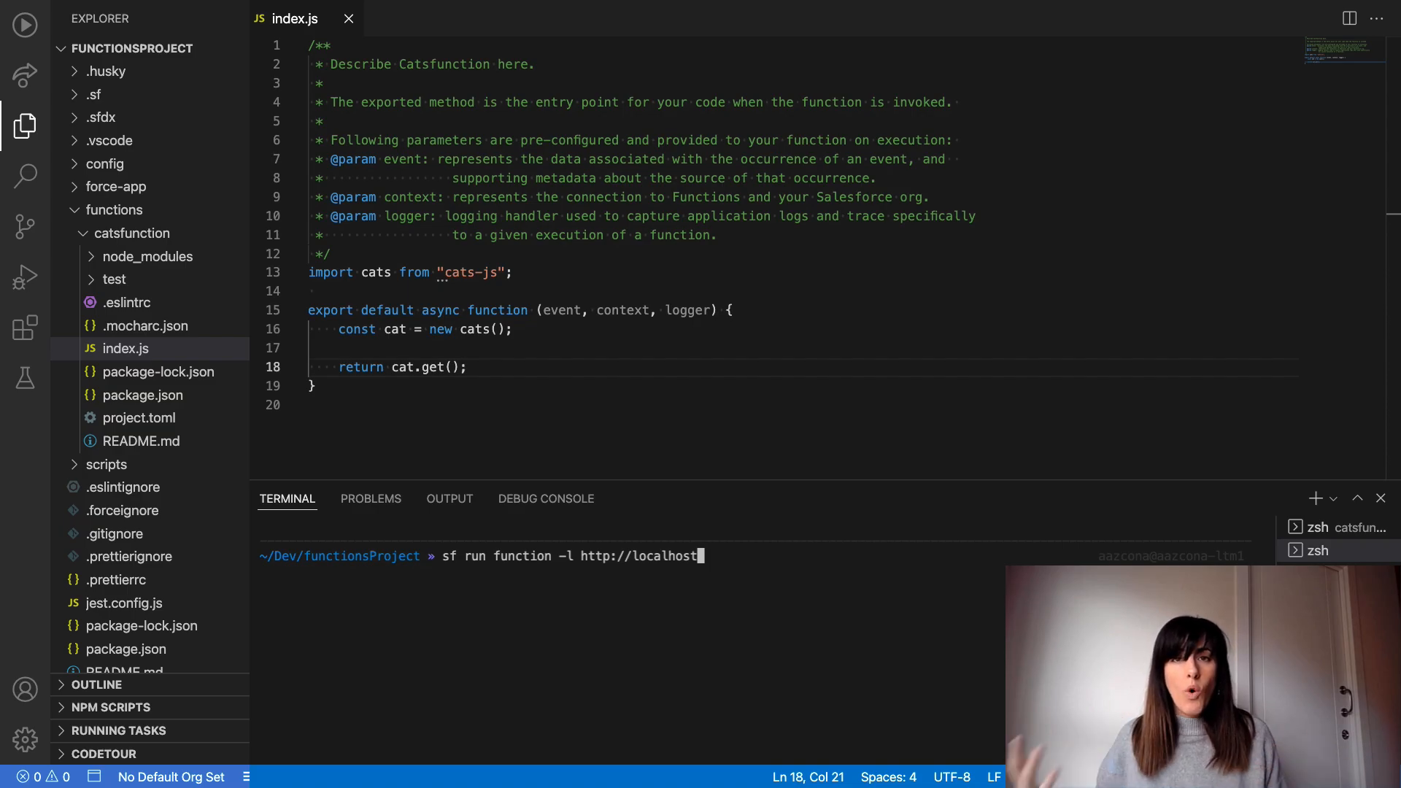
pyautogui.write(':8080')
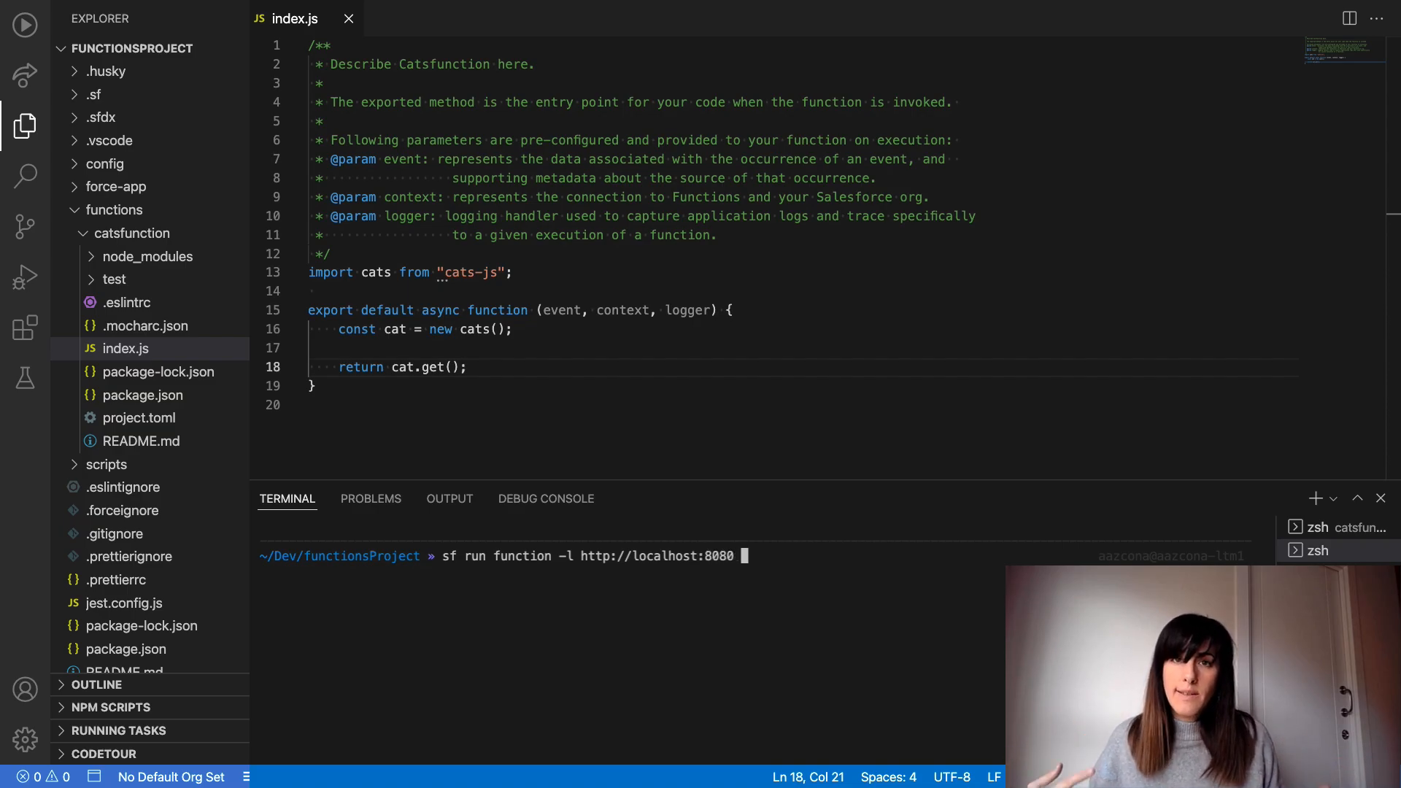
pyautogui.write('-p {}')
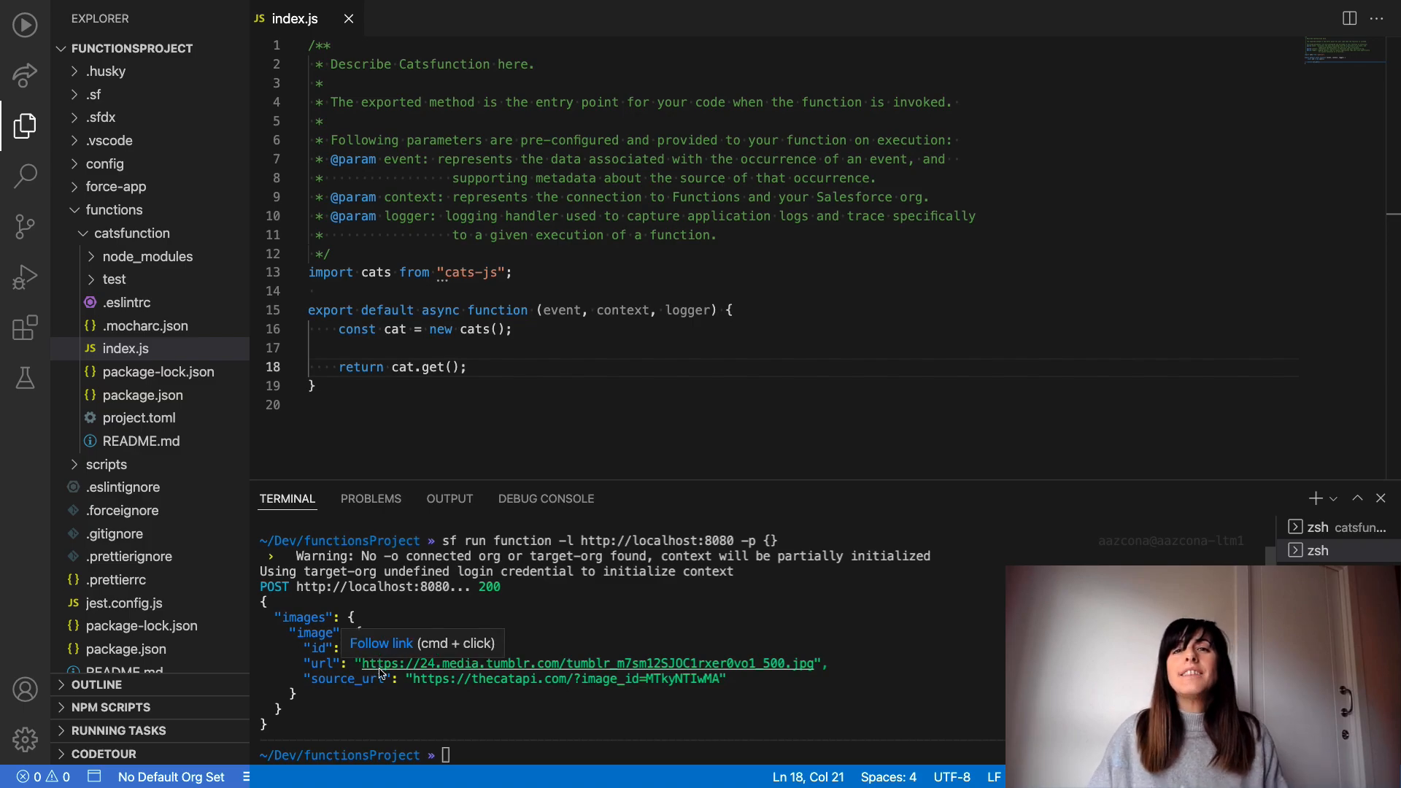
# - View the returned cat image, then go to the Salesforce Functions signup tab
pyautogui.click(590, 663)
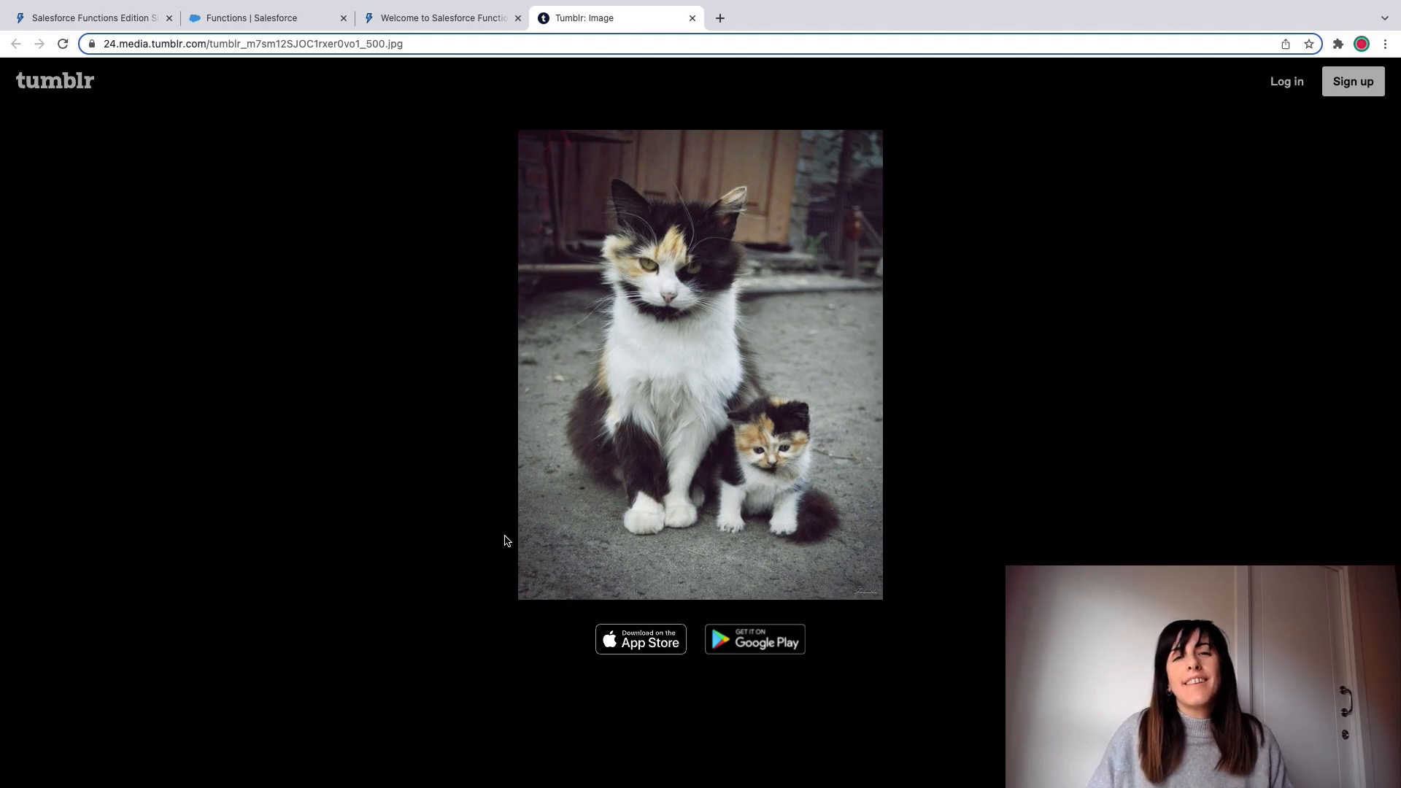
pyautogui.click(89, 17)
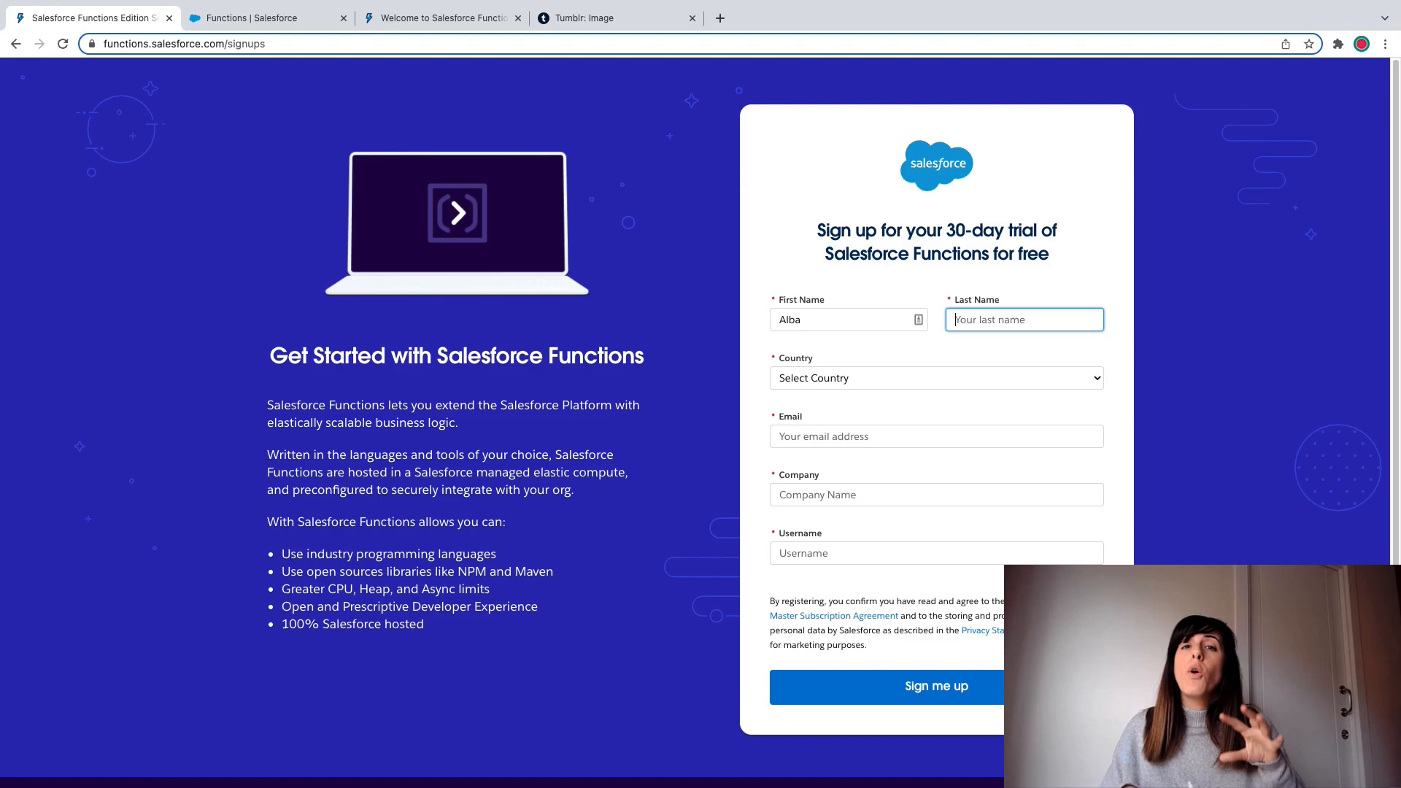
# - Fill the signup form with last name, Spain, email, company Salesforce and username
pyautogui.write('Ri')
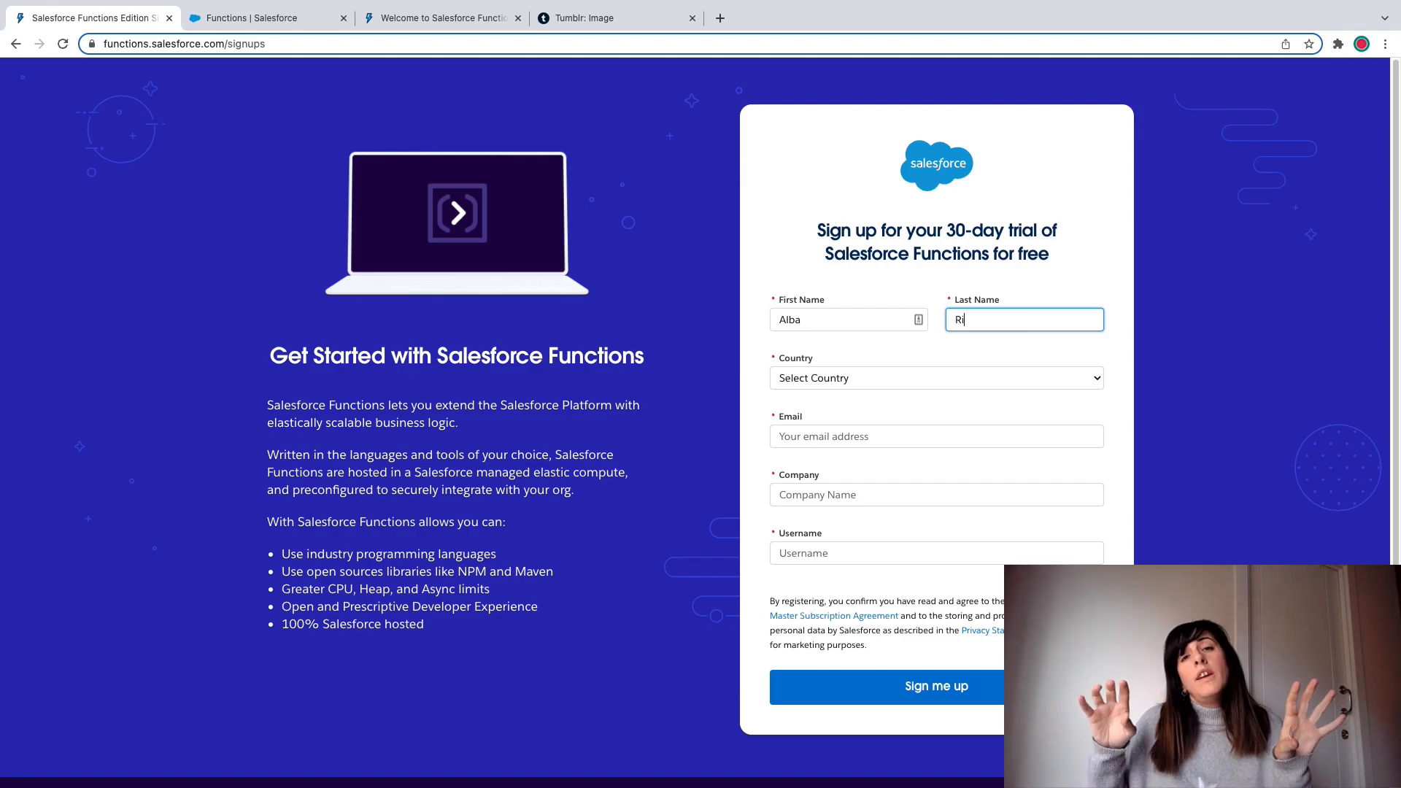
pyautogui.click(936, 377)
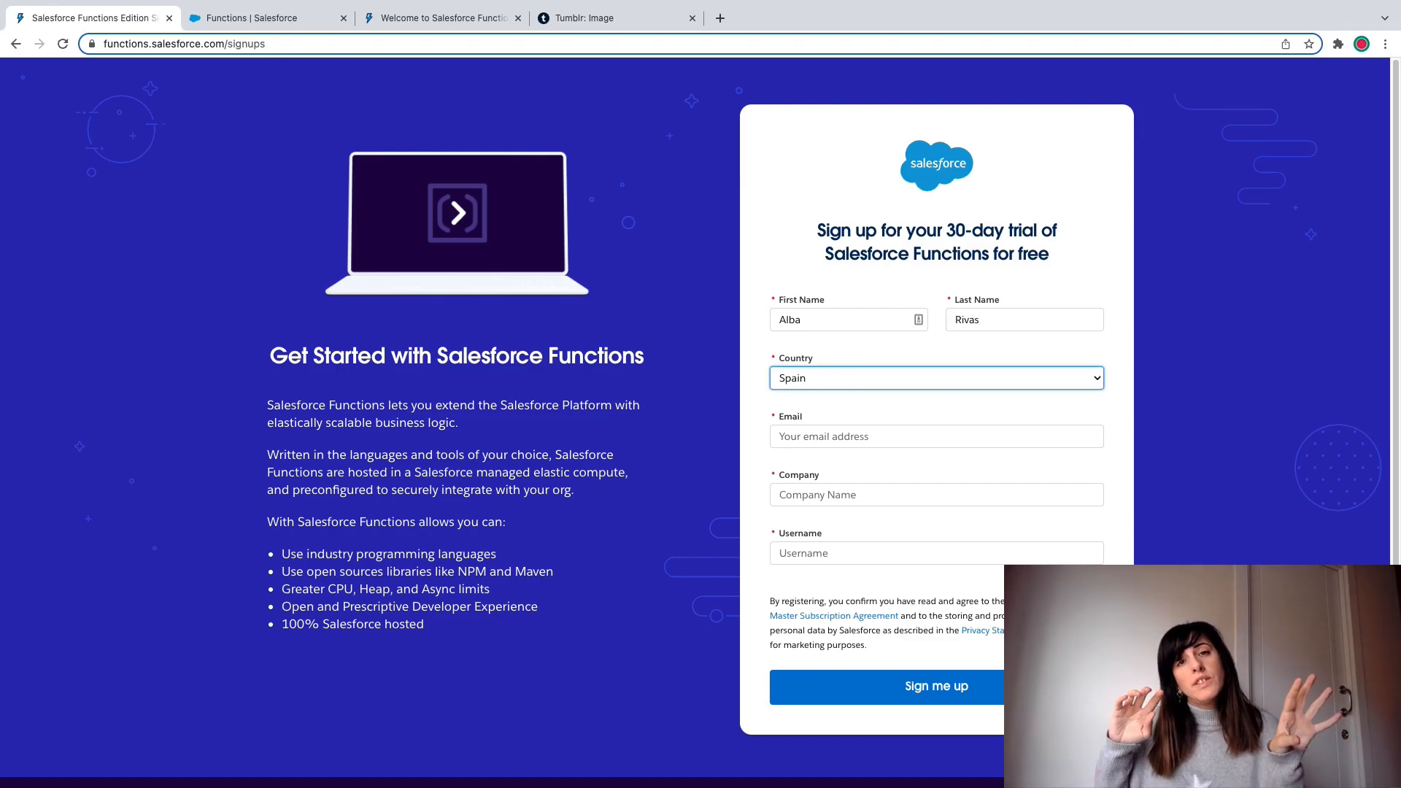
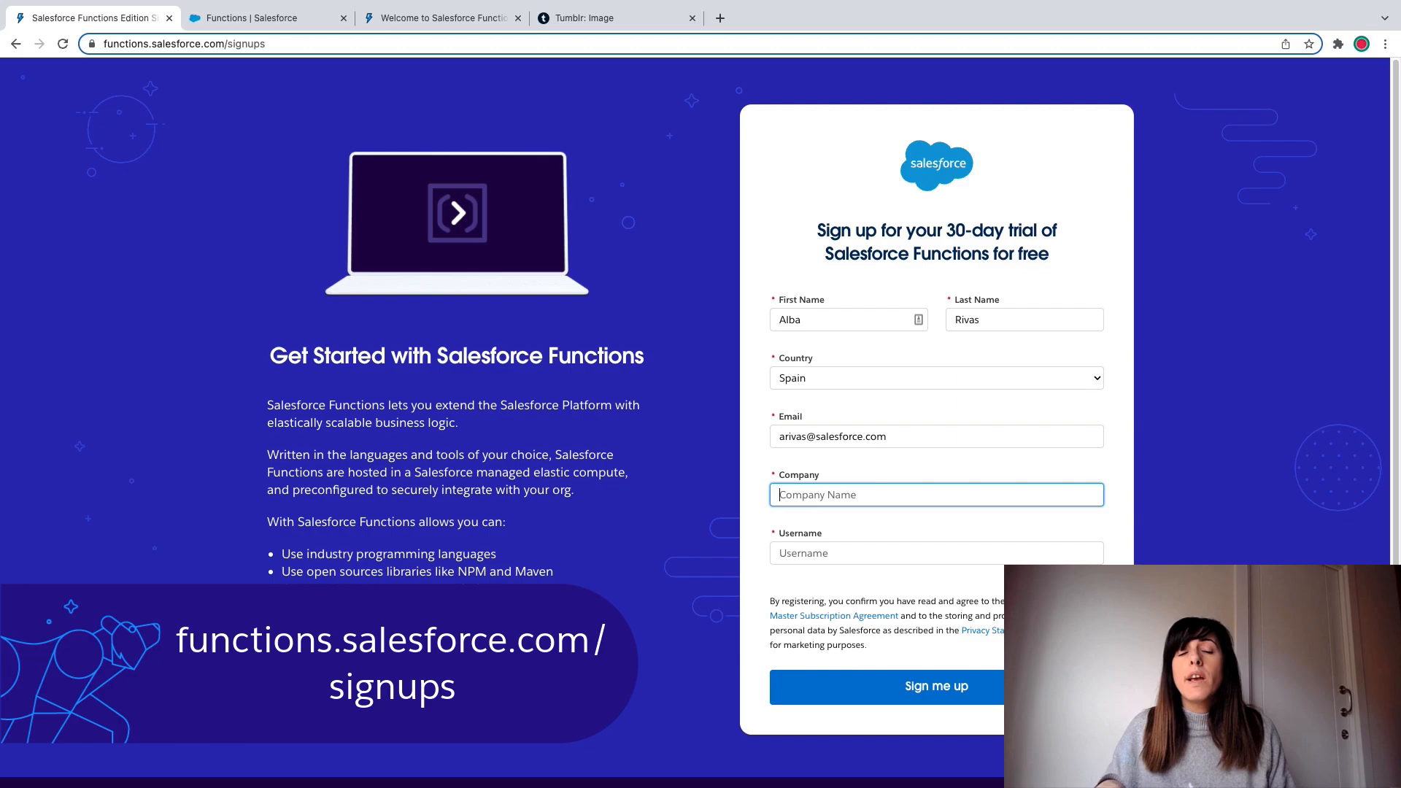
pyautogui.write('Salesforce')
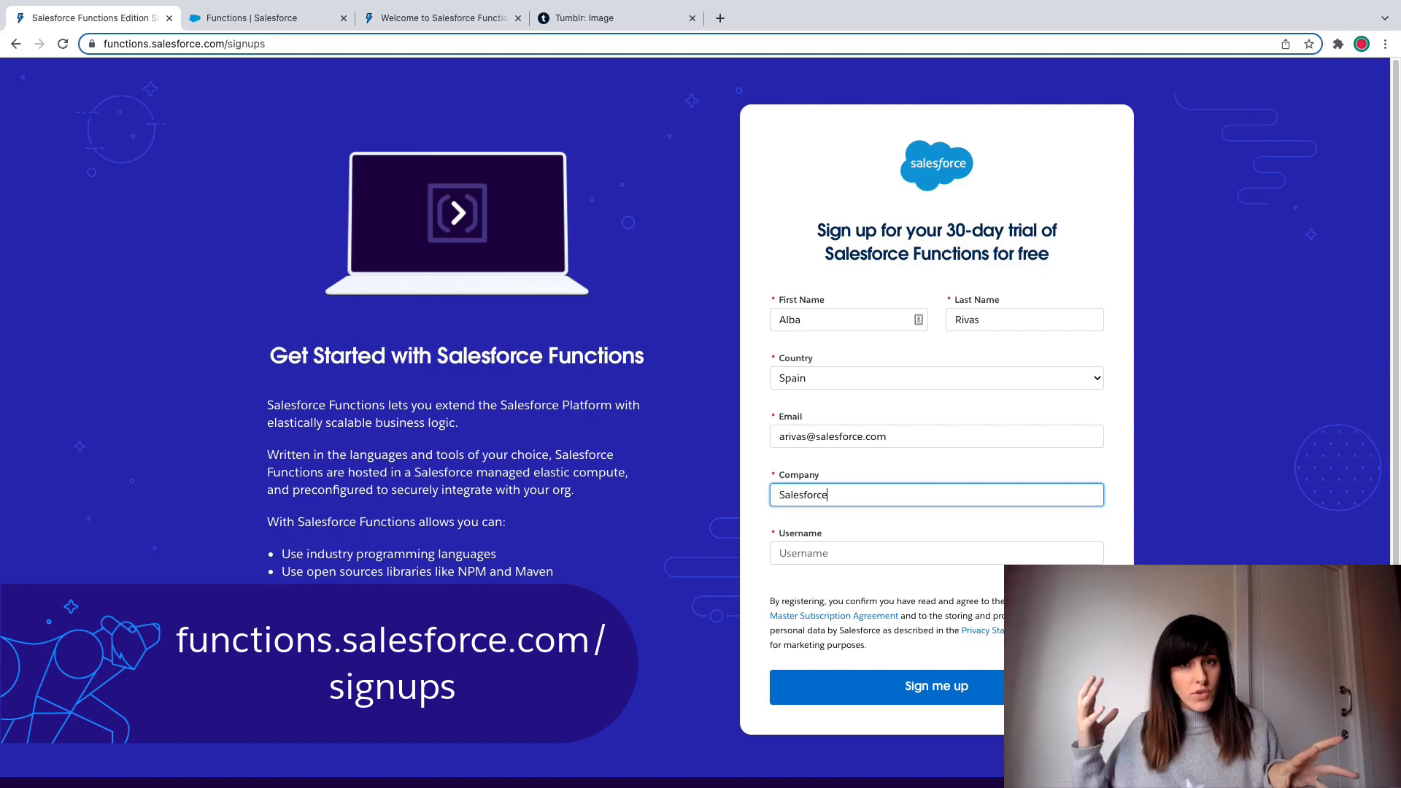
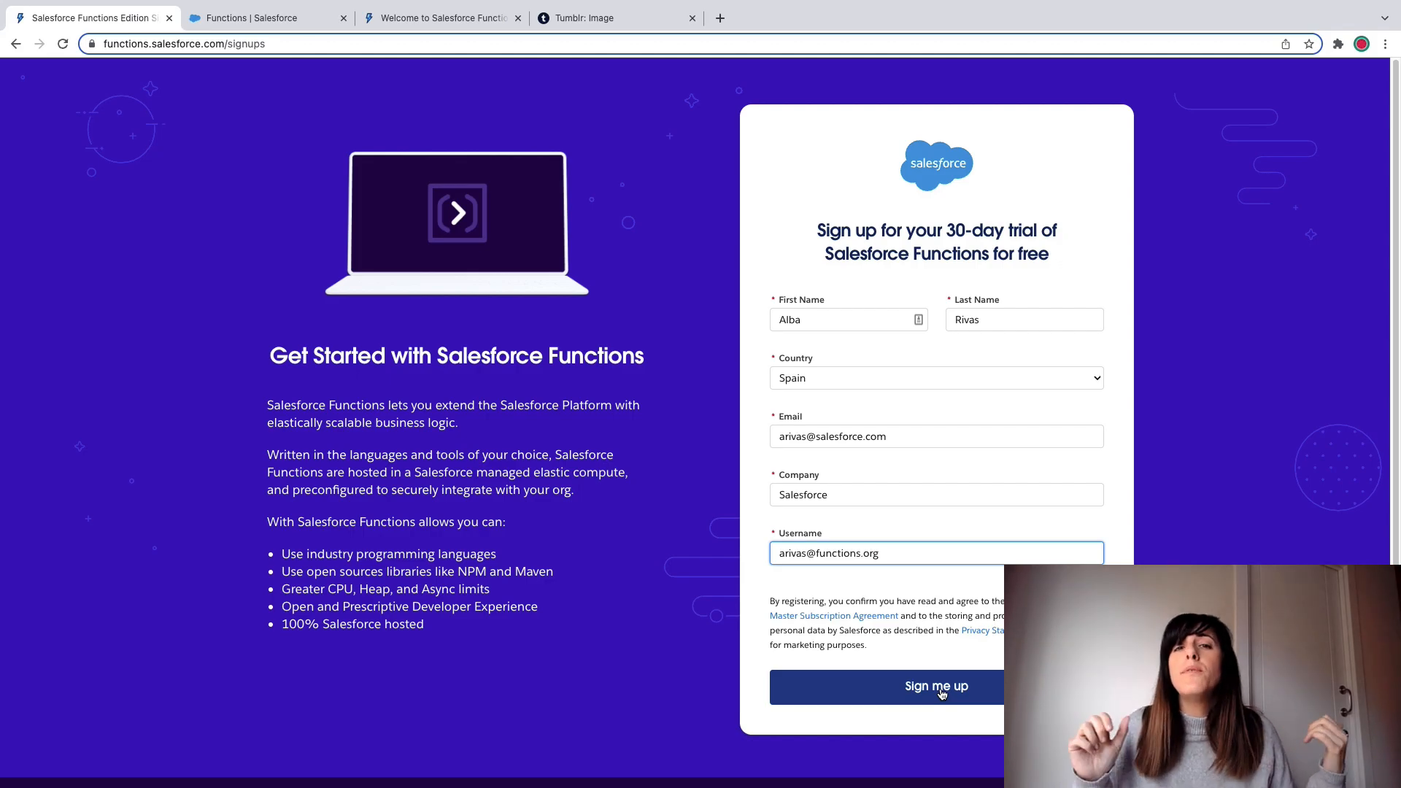
# - Submit the Salesforce Functions trial form with 'Sign me up'
pyautogui.click(935, 685)
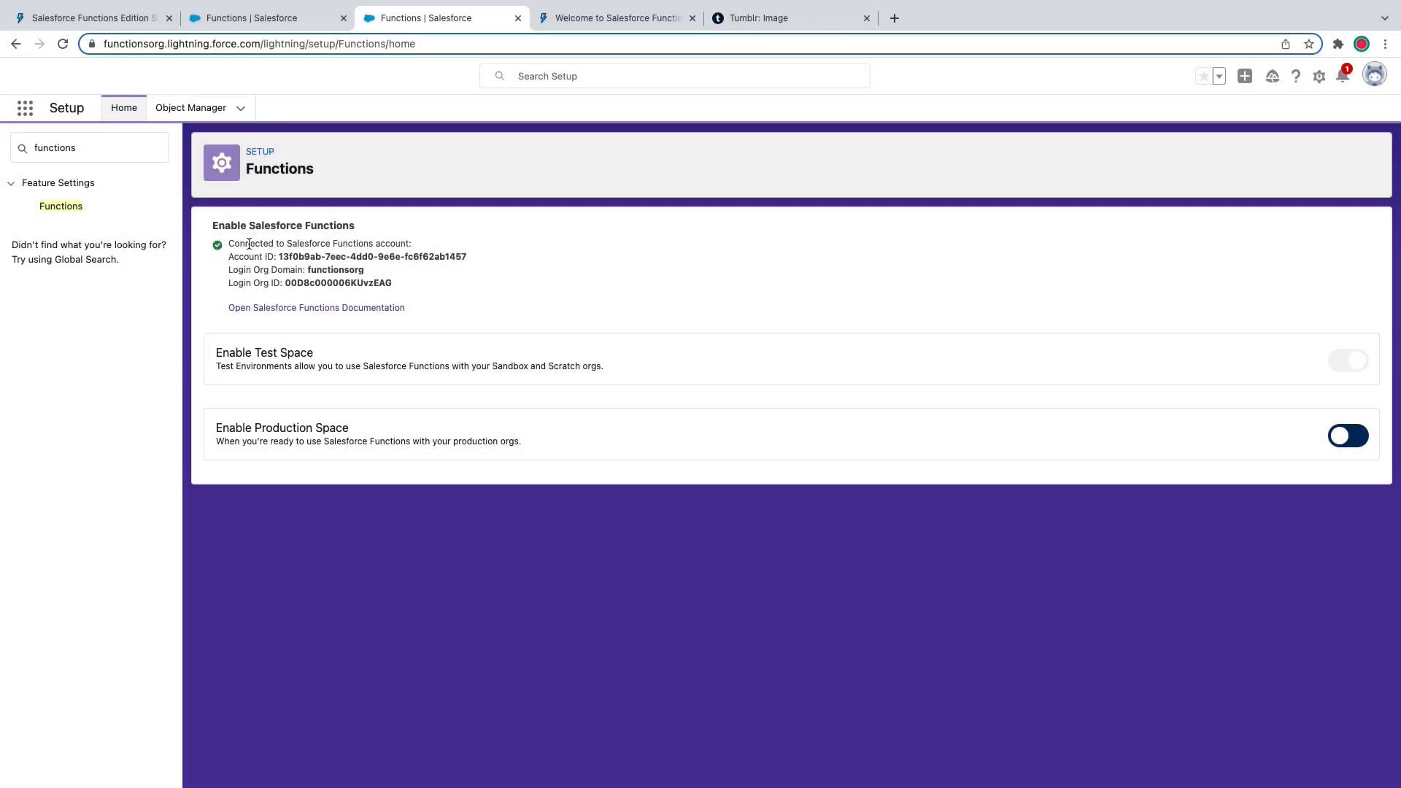
# - Review the connected Functions account, then switch on Enable Dev Hub in Setup
pyautogui.moveTo(228, 243); pyautogui.dragTo(478, 256)
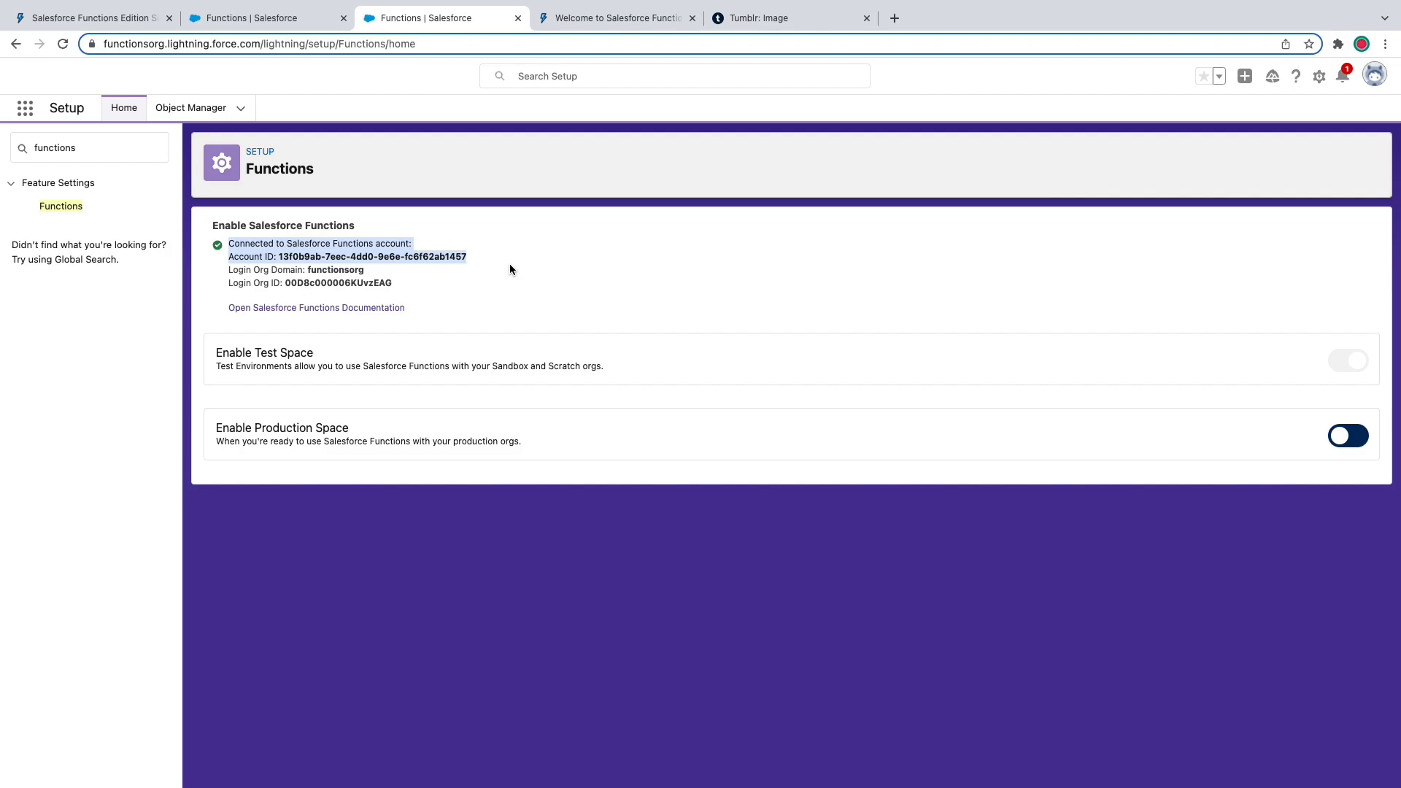
pyautogui.click(64, 220)
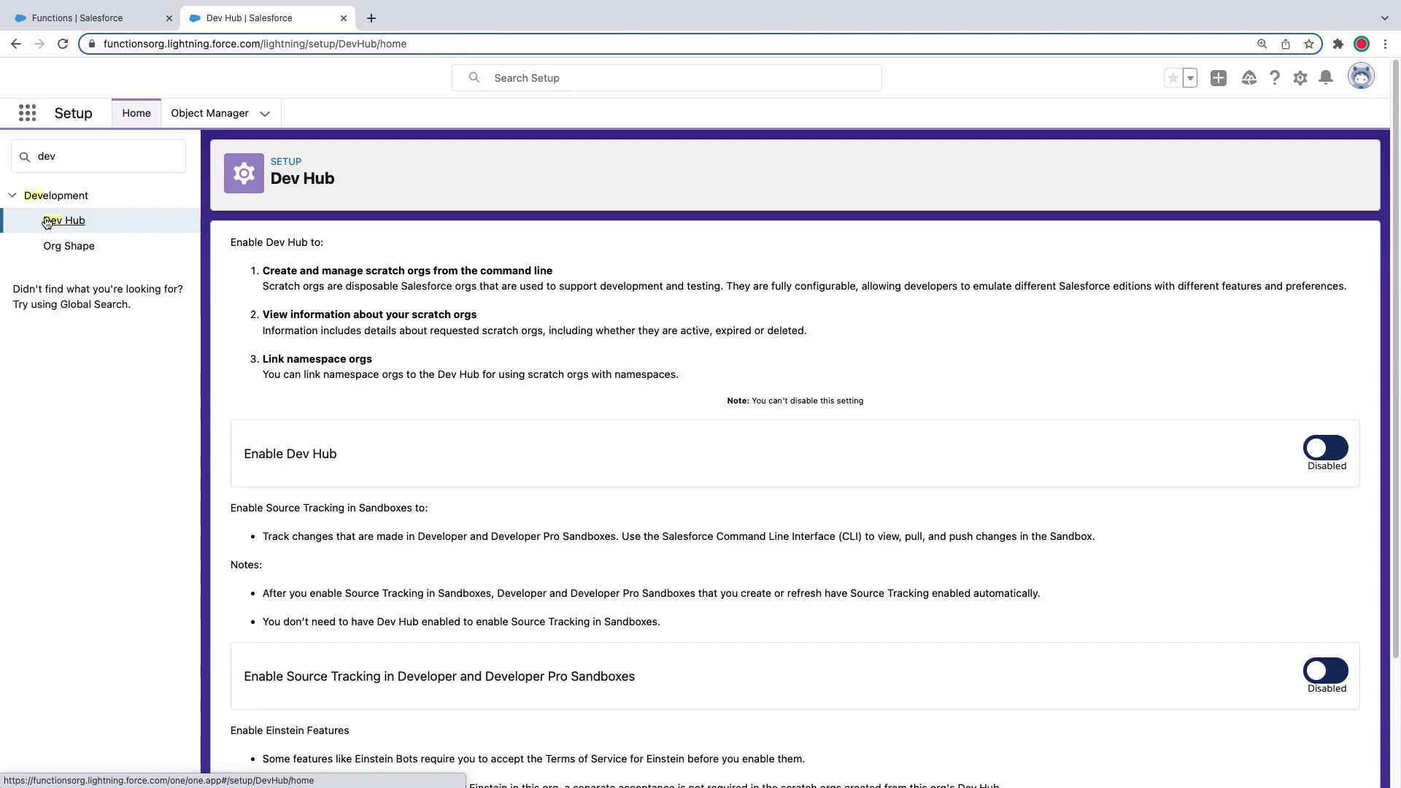
pyautogui.click(1325, 446)
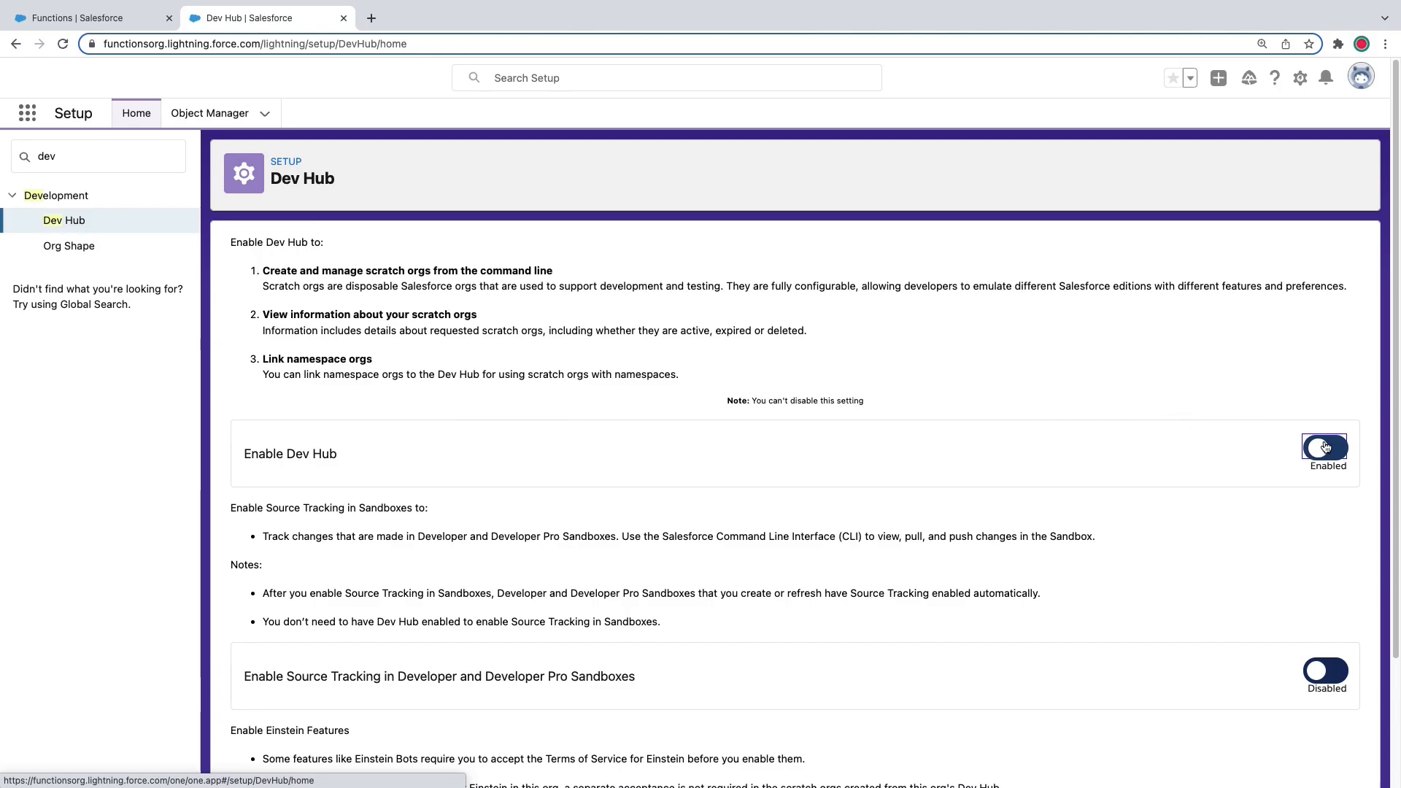
pyautogui.click(1324, 447)
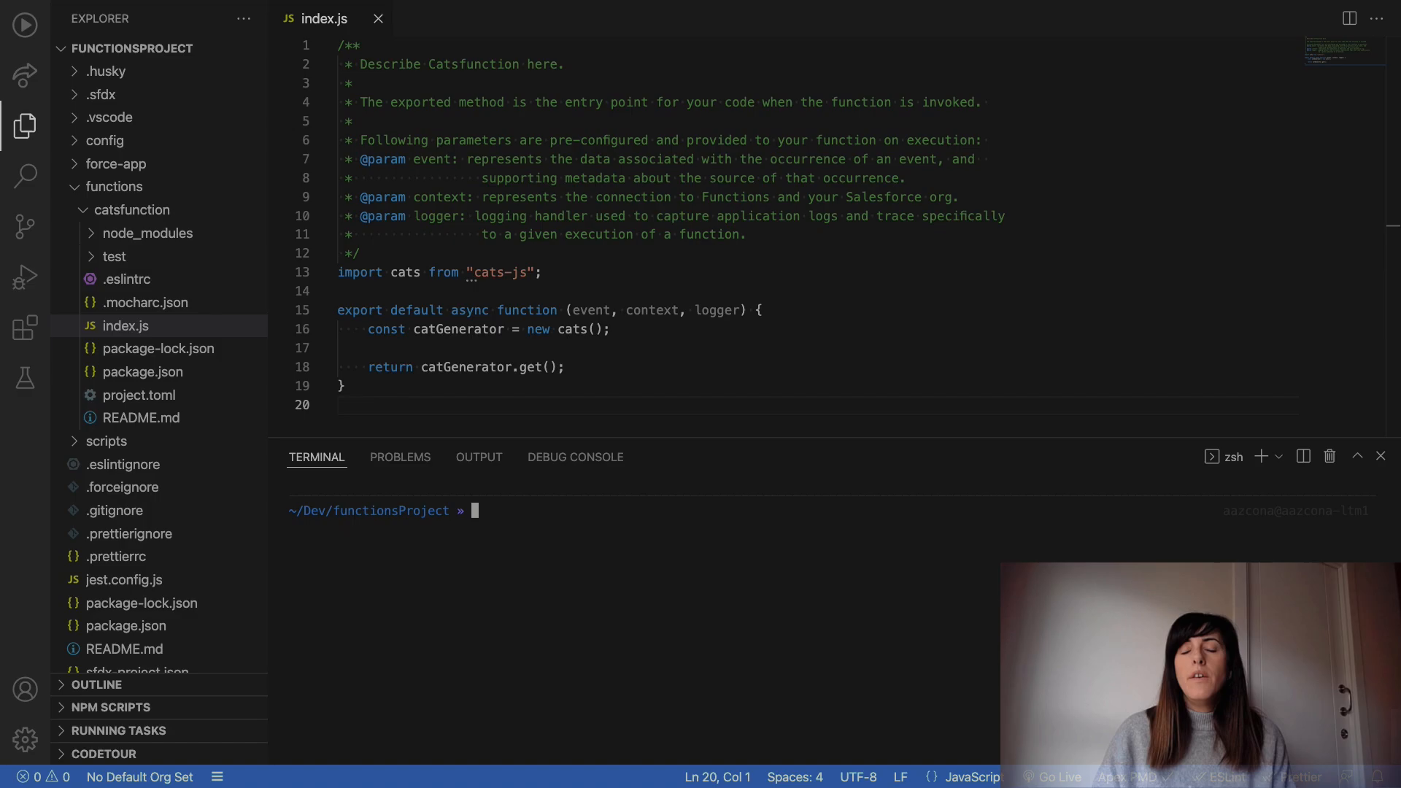
# - Run sf login org with alias functionsDev to bring up the Salesforce login page
pyautogui.write('sf login org')
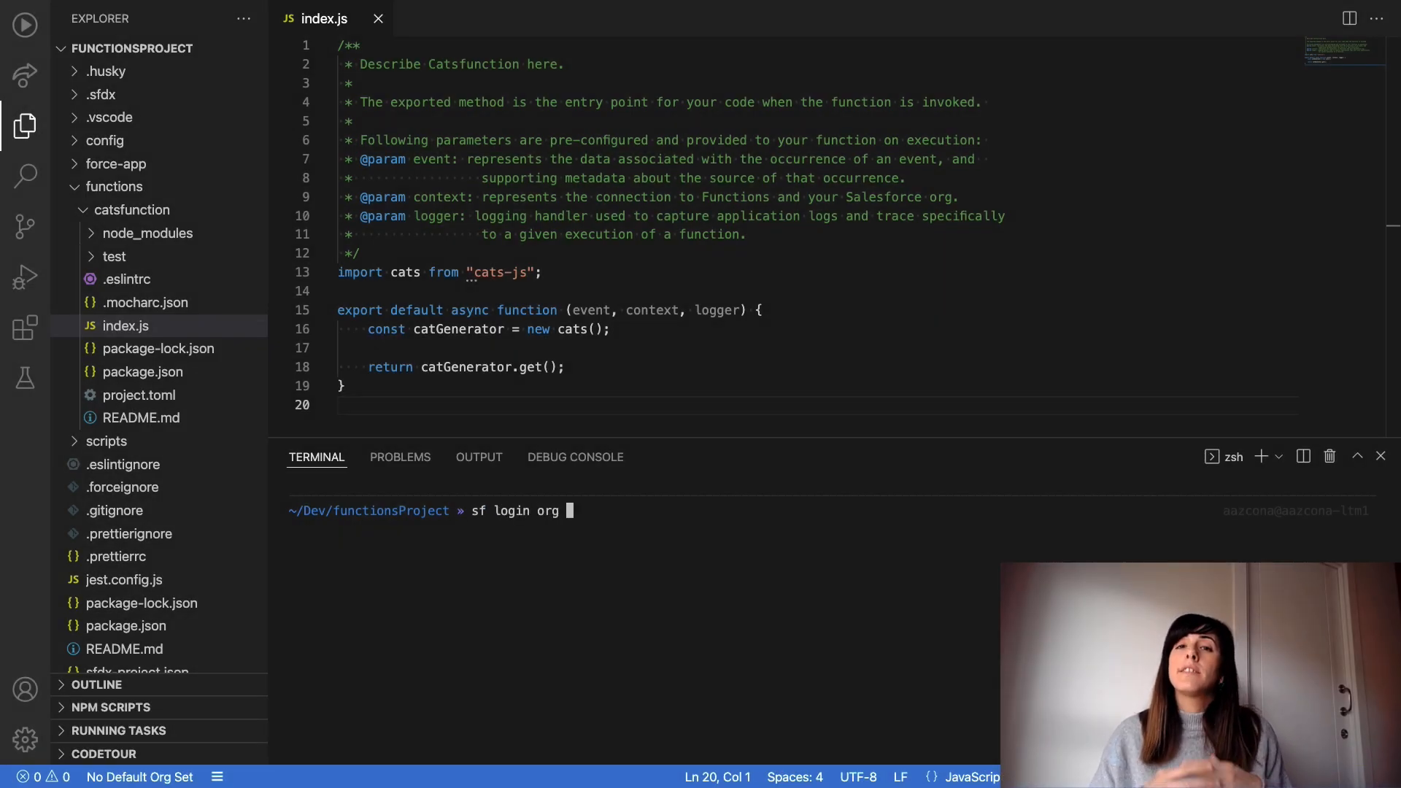
pyautogui.write('-a func')
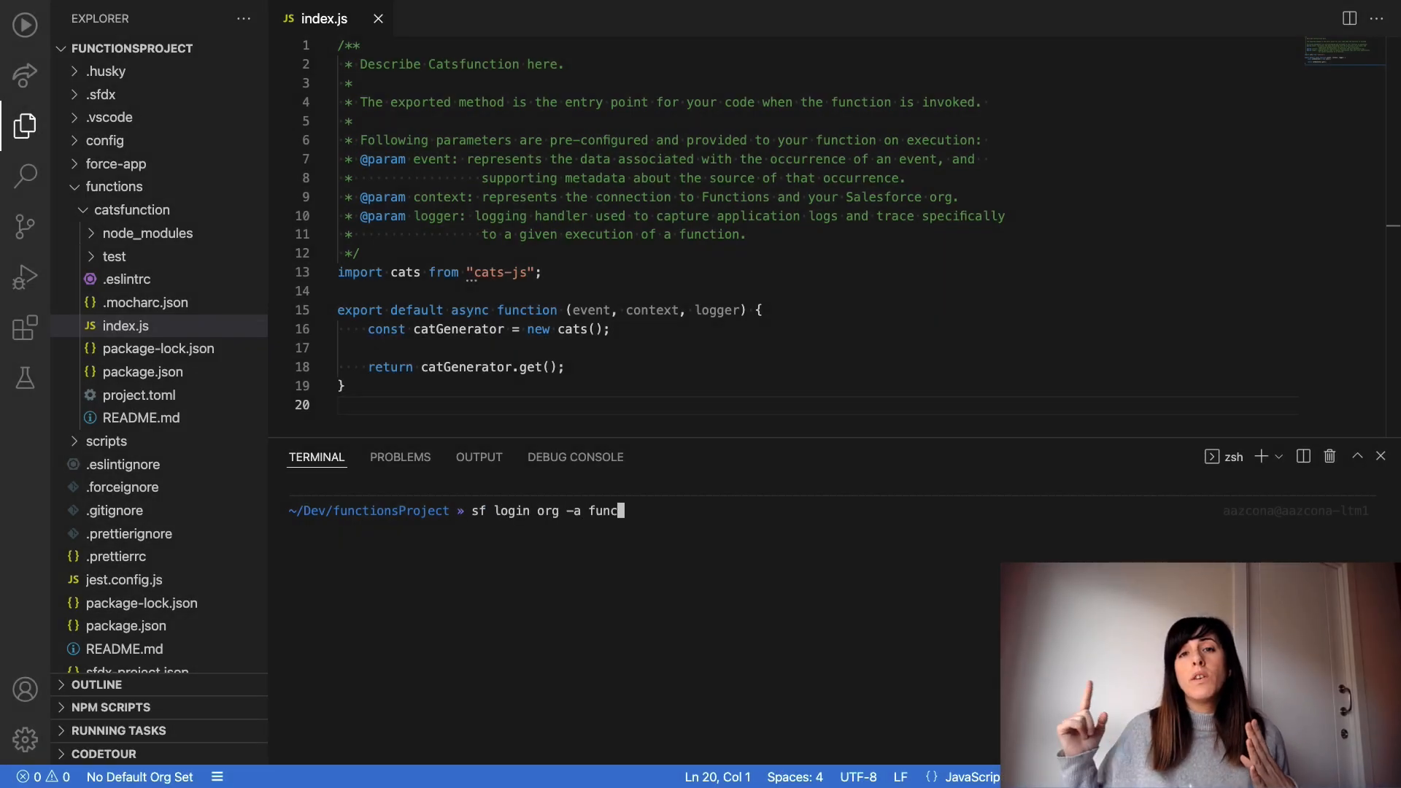
pyautogui.write('tionsDev')
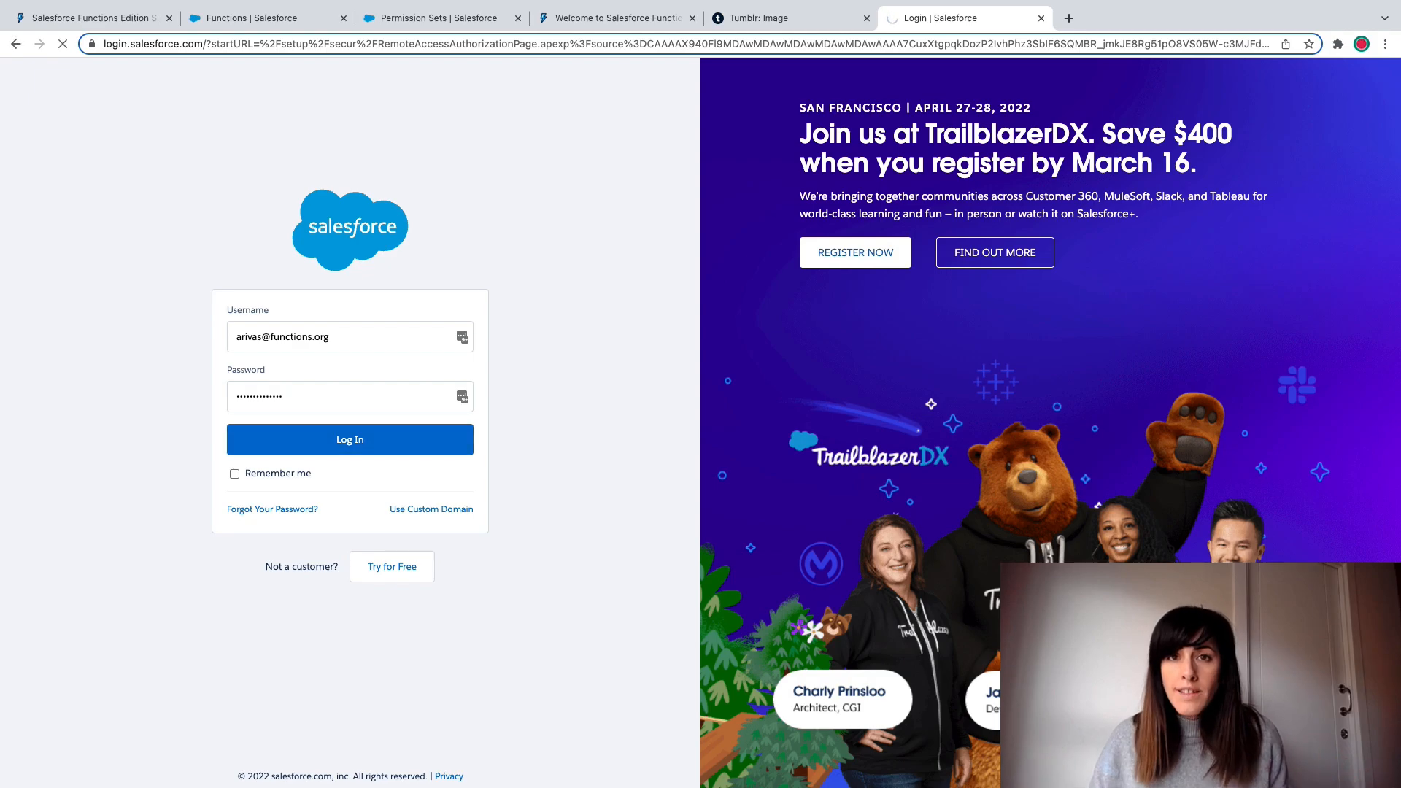
# - Log in to the Dev Hub as arivas and allow Salesforce Functions access
pyautogui.click(350, 439)
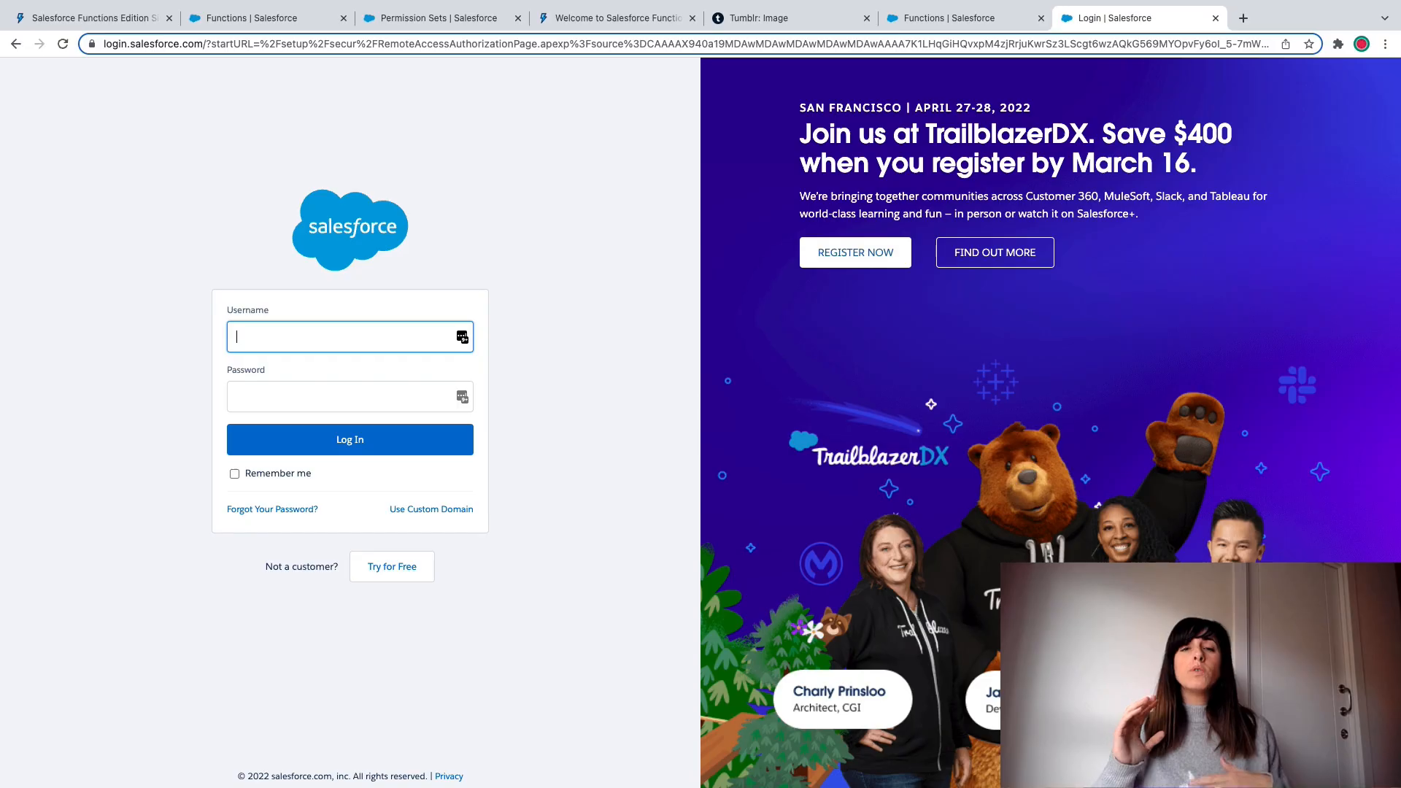
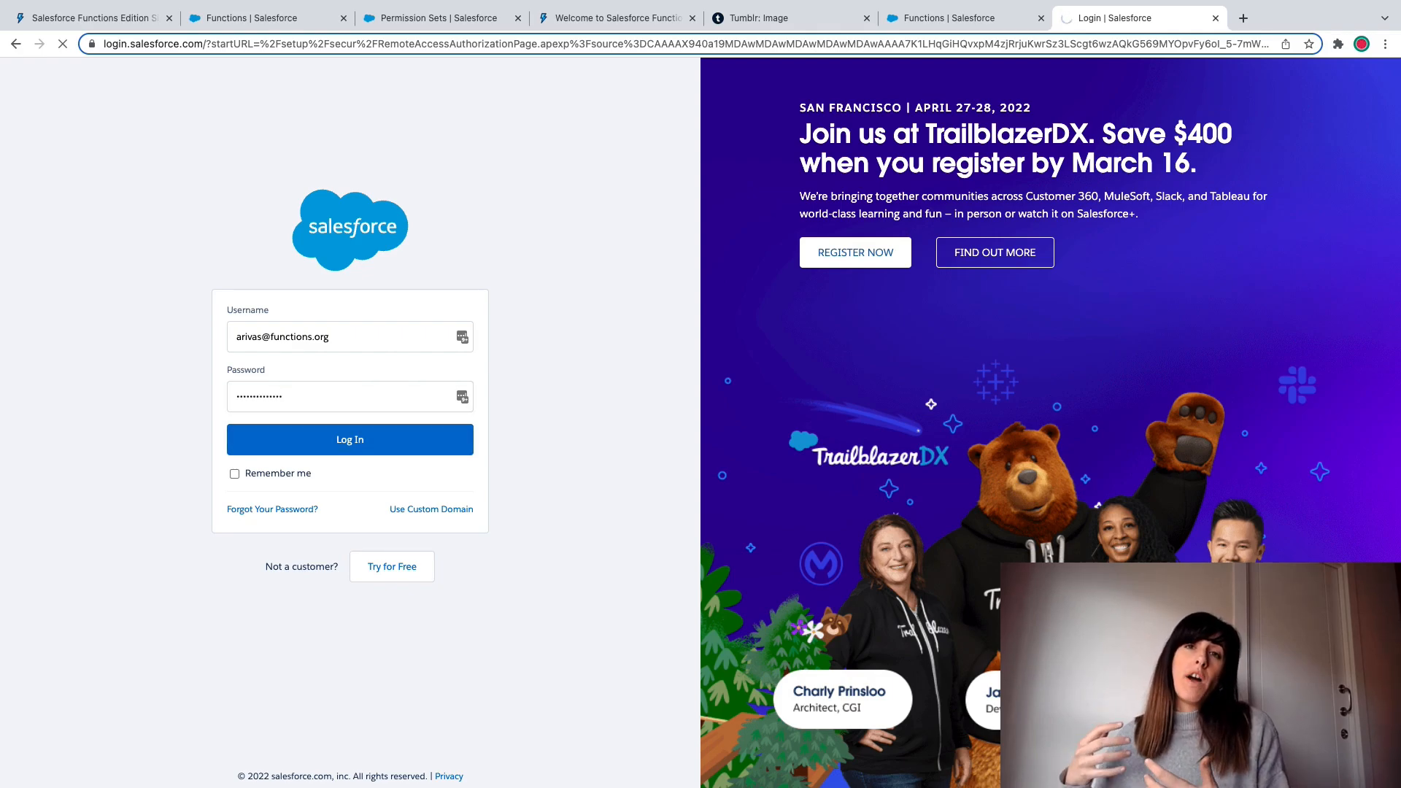
pyautogui.click(350, 438)
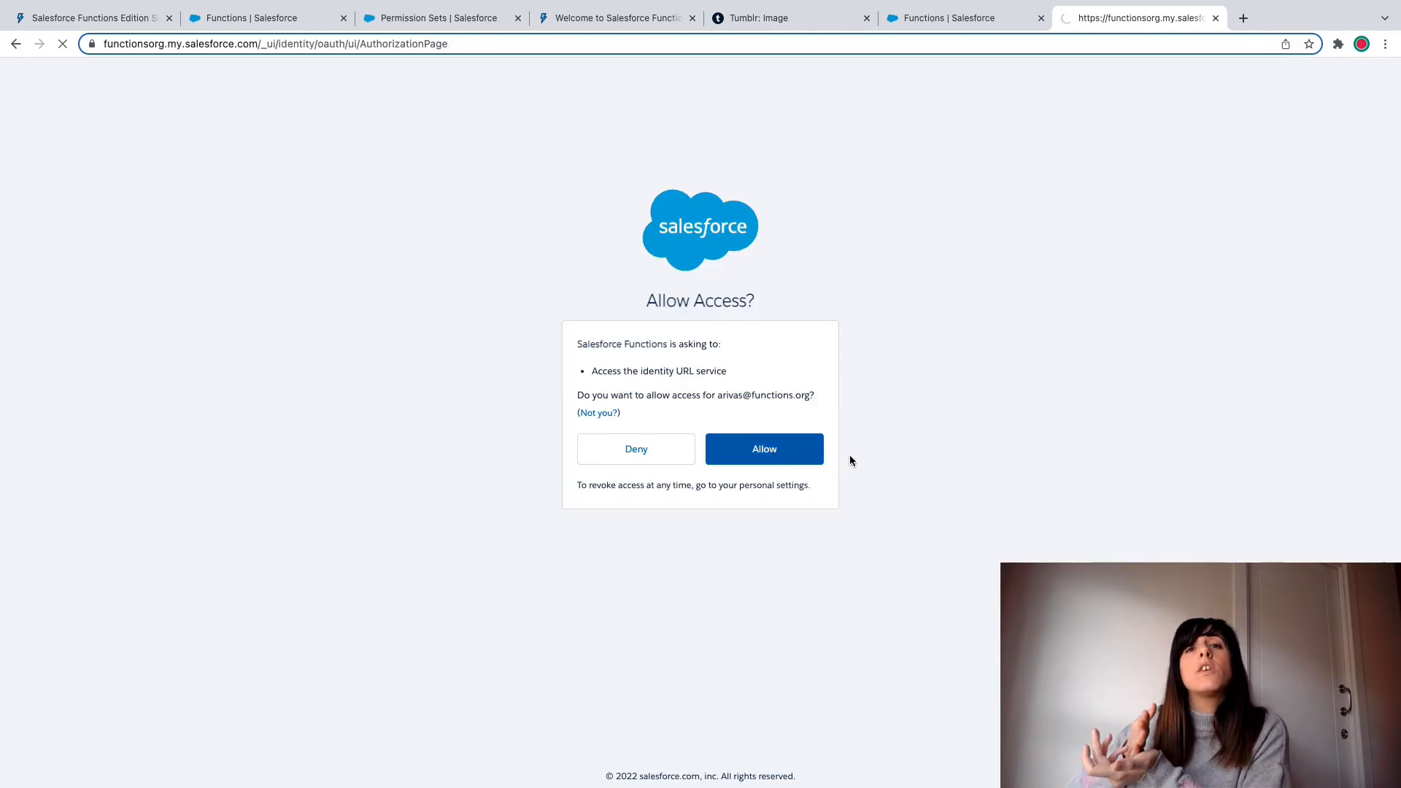
pyautogui.click(763, 448)
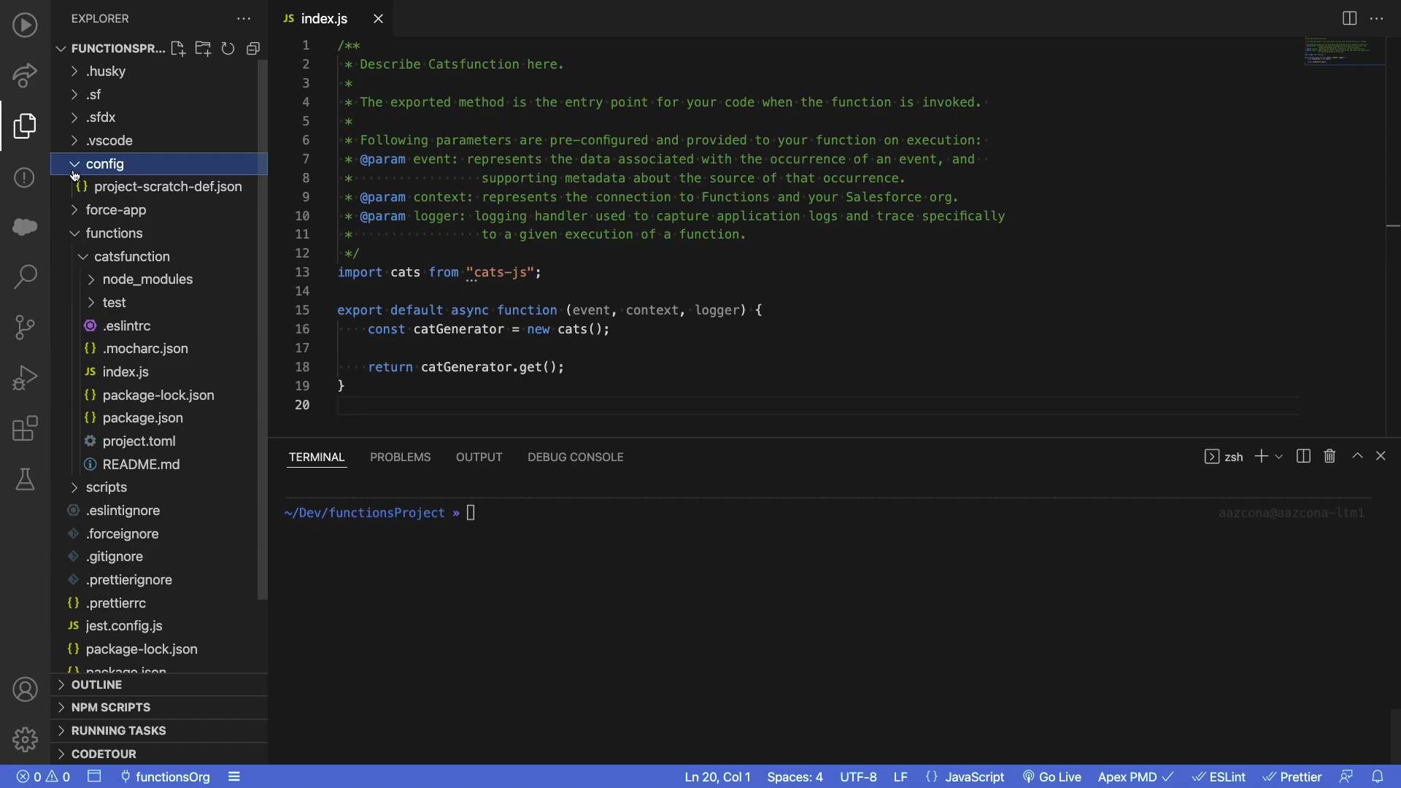
# - Add "Functions" to project-scratch-def.json features and create scratch org functionsOrg from it
pyautogui.click(168, 187)
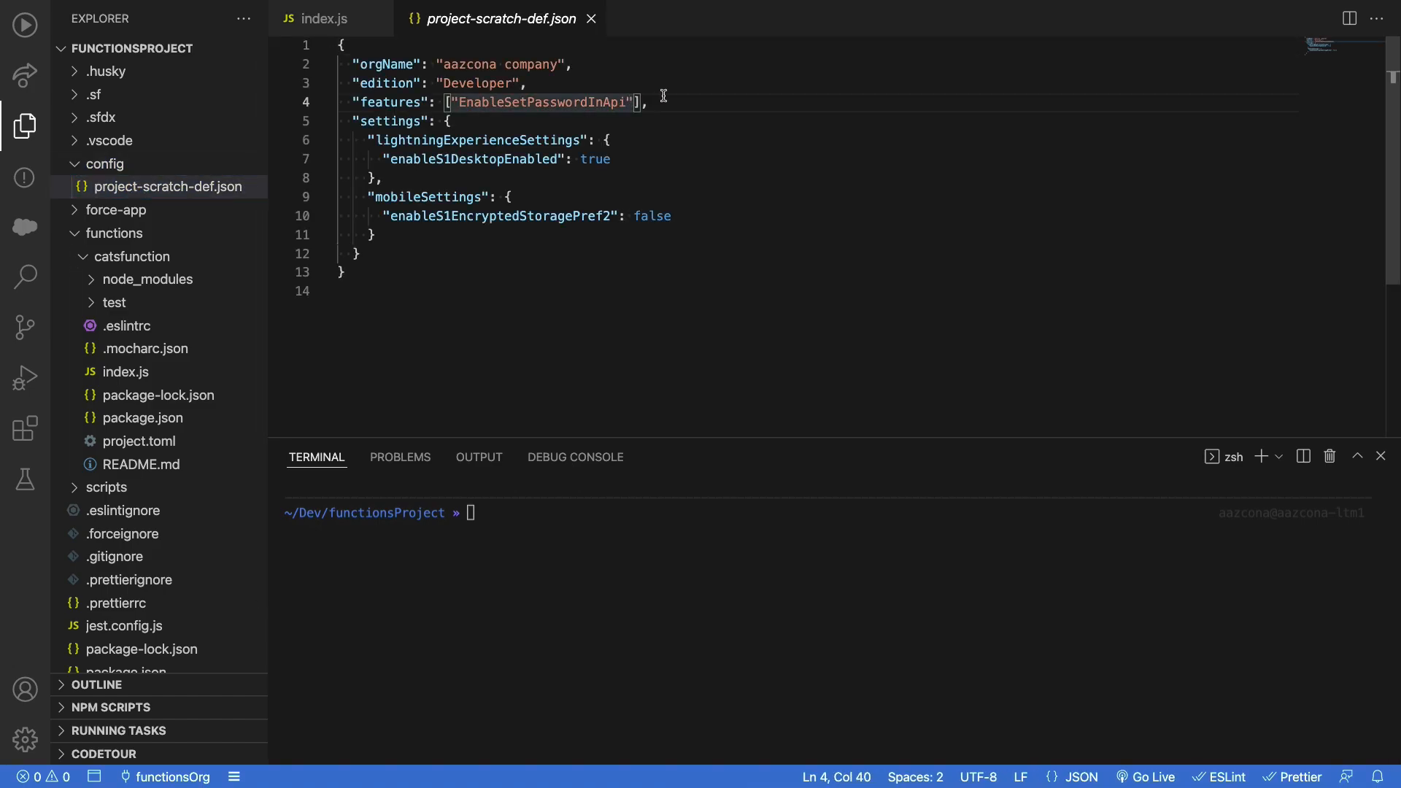
pyautogui.write(', "Functions"')
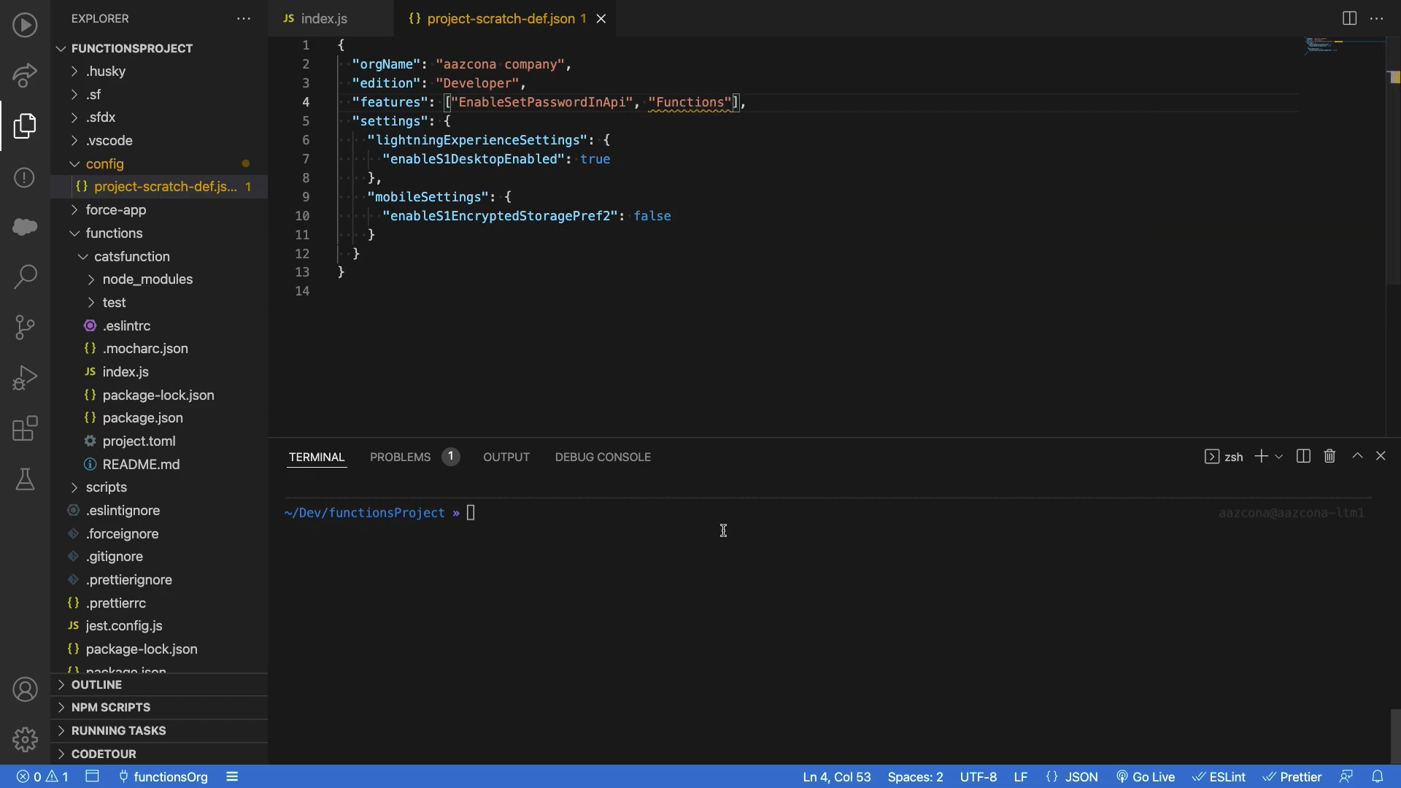
pyautogui.write('sfdx')
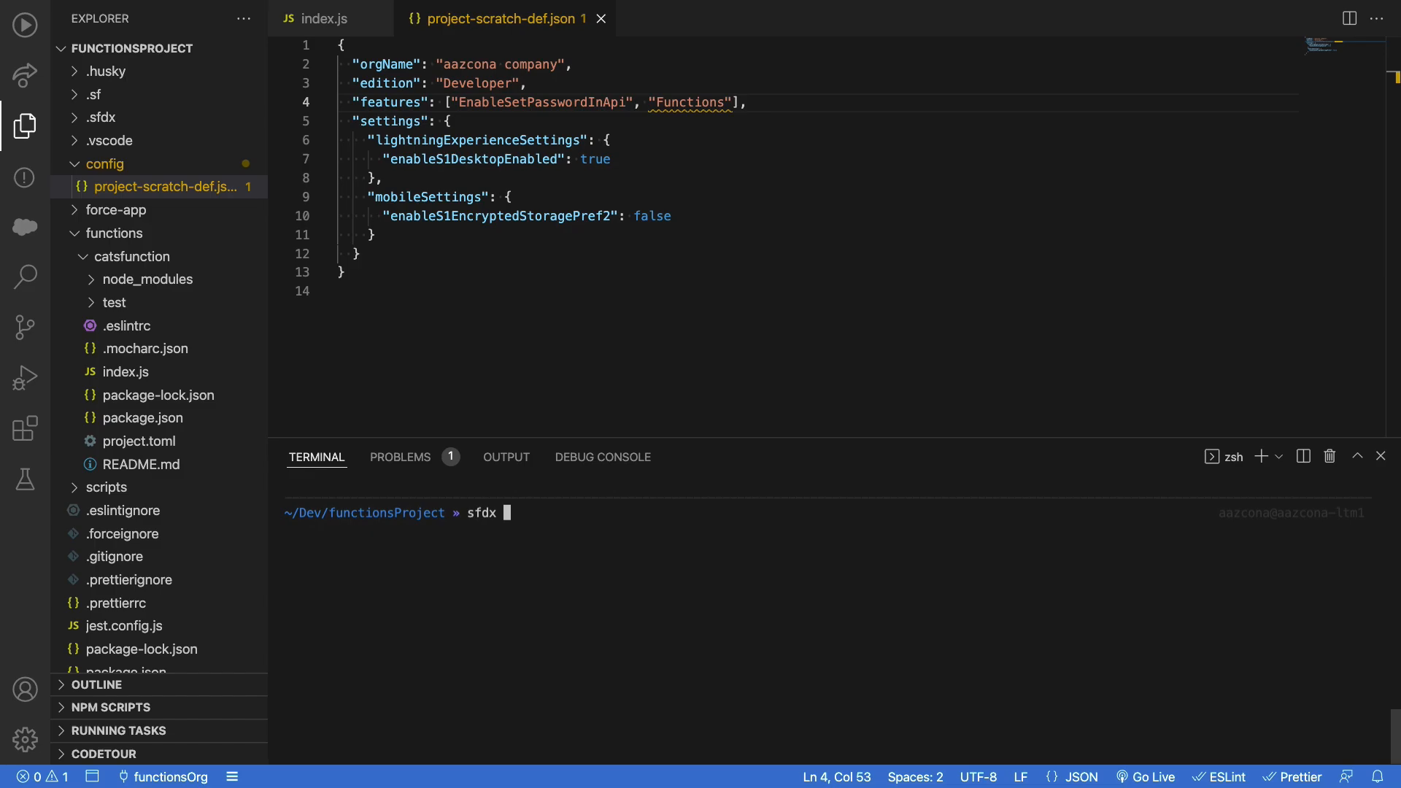
pyautogui.write('force:org:create')
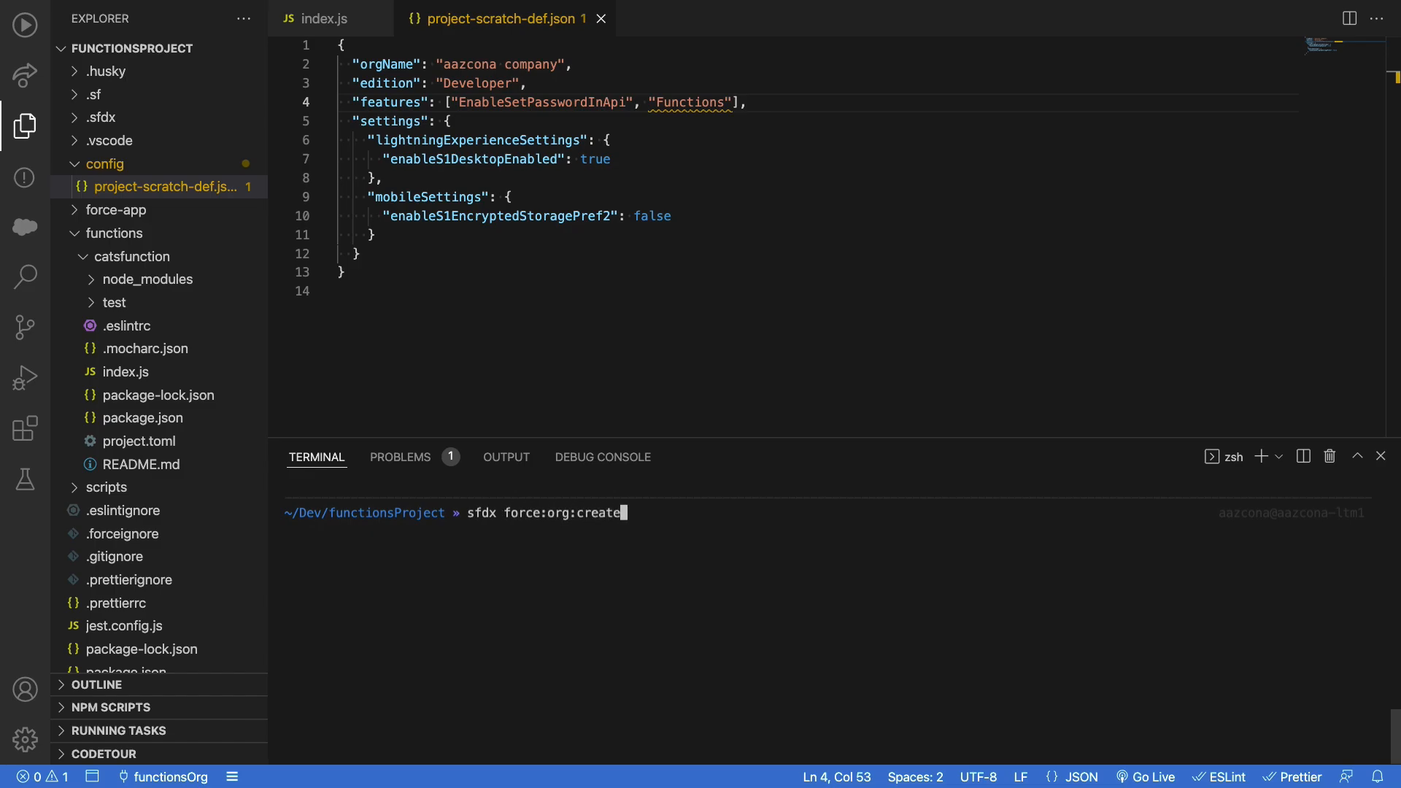
pyautogui.write('-s -f config/project-scratch-def.json')
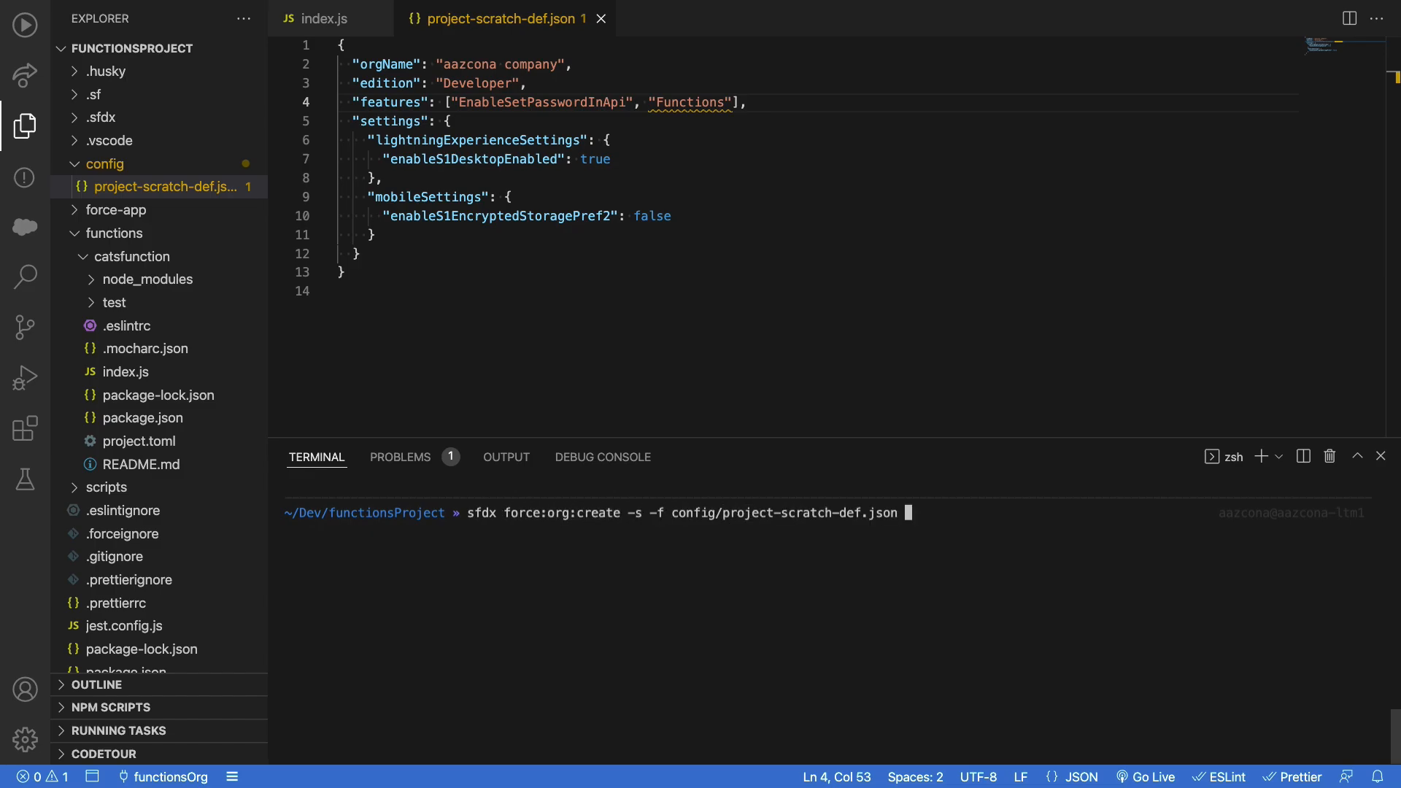
pyautogui.write('-a functionsOrg')
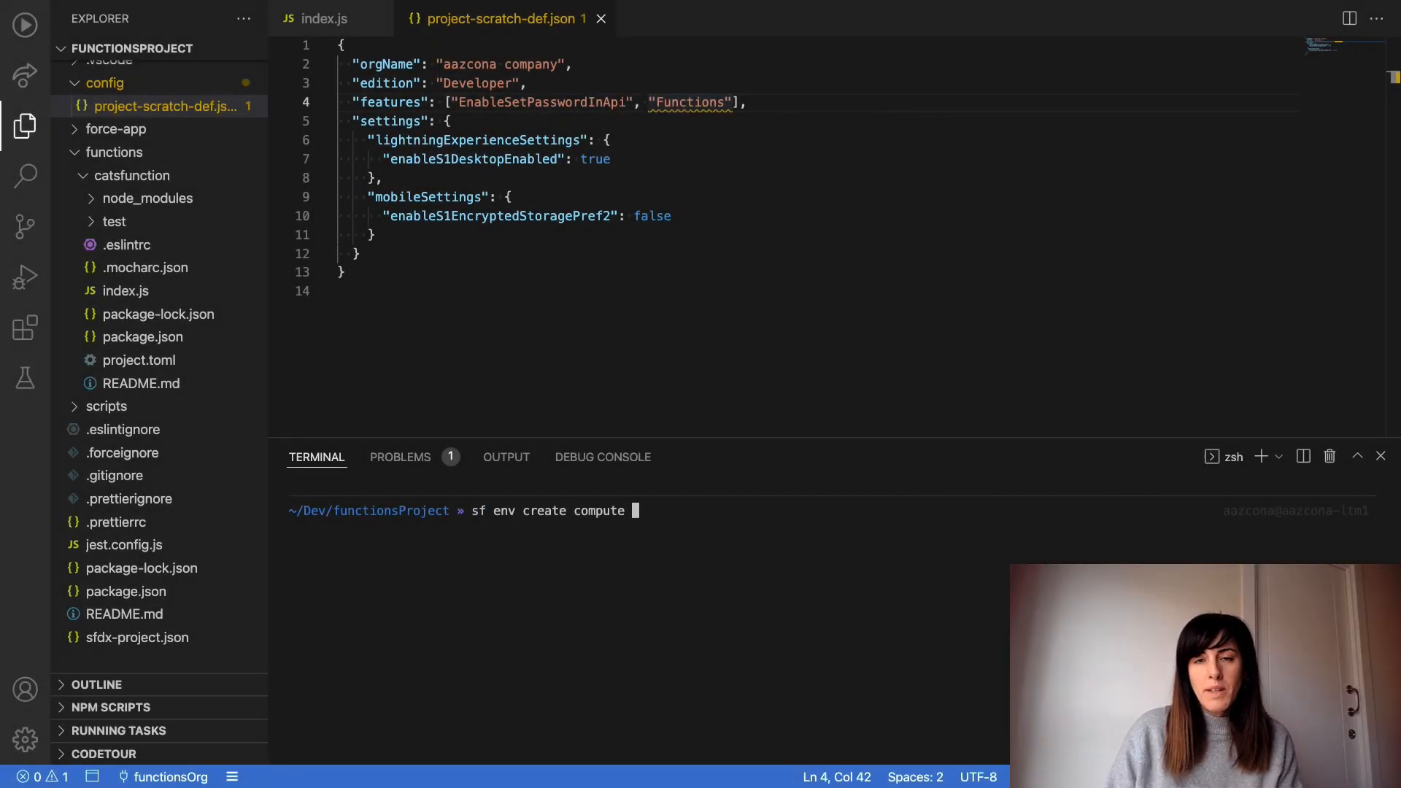
# - Create compute environment computeEnv for functionsOrg, then list the environments
pyautogui.write('-o')
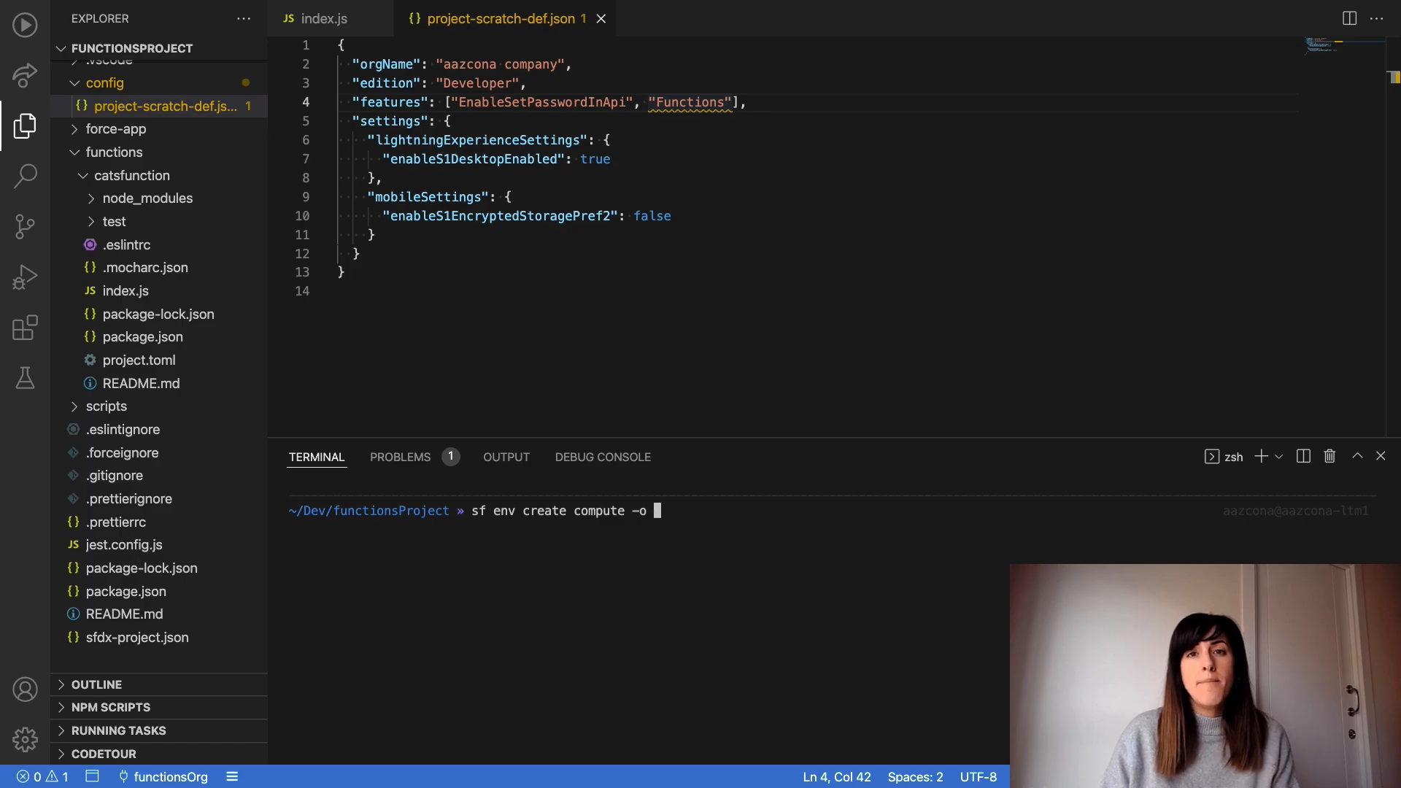
pyautogui.write('functions')
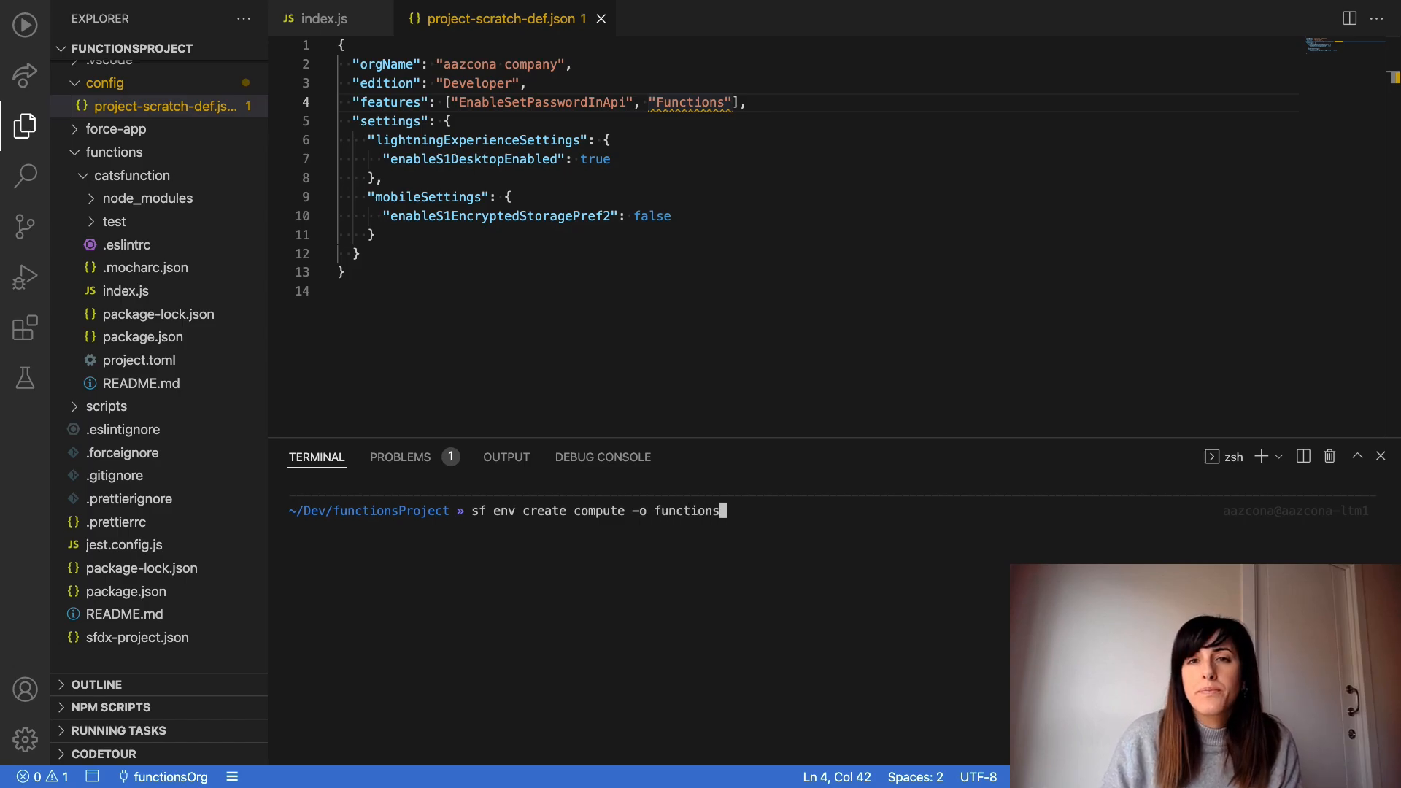
pyautogui.write('Org -a c')
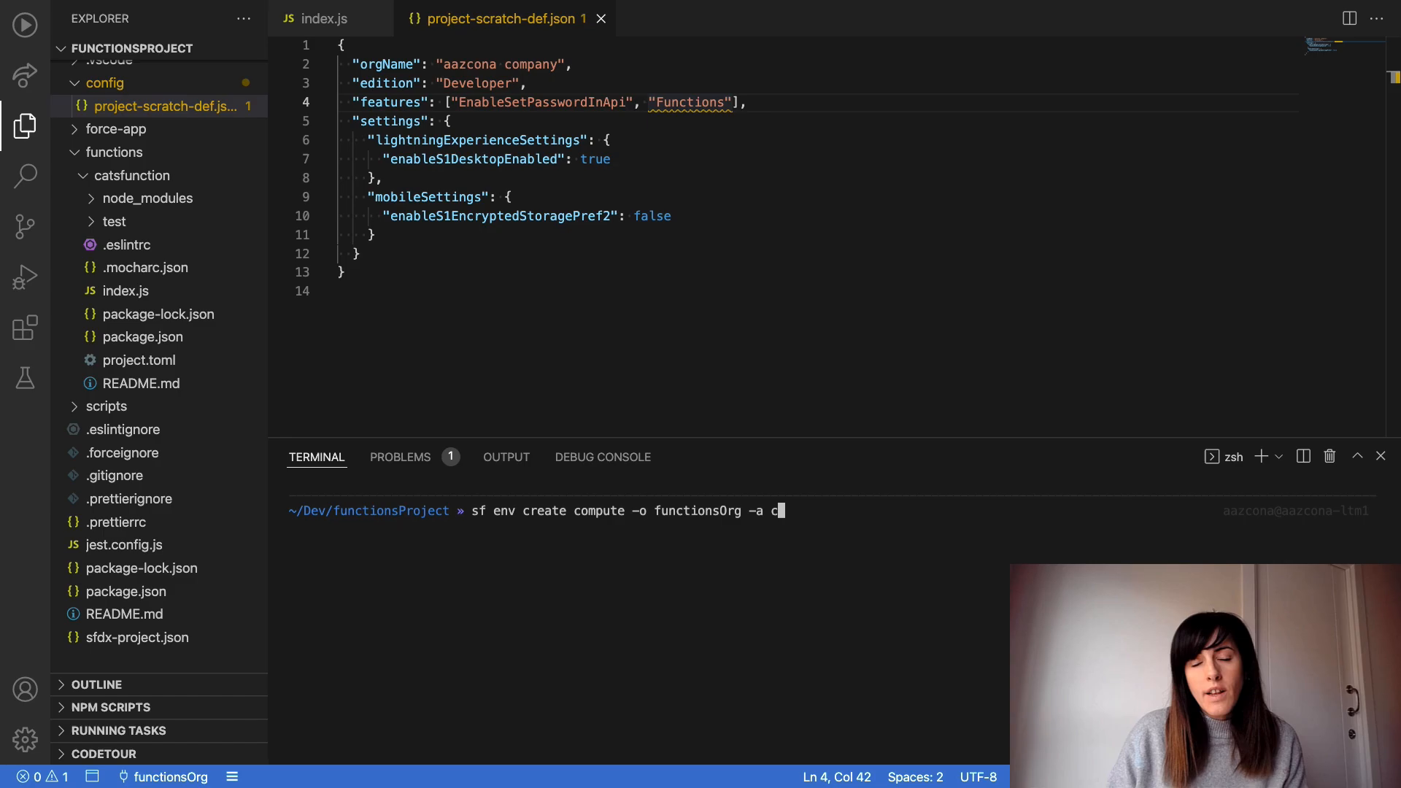
pyautogui.write('omputeEnv')
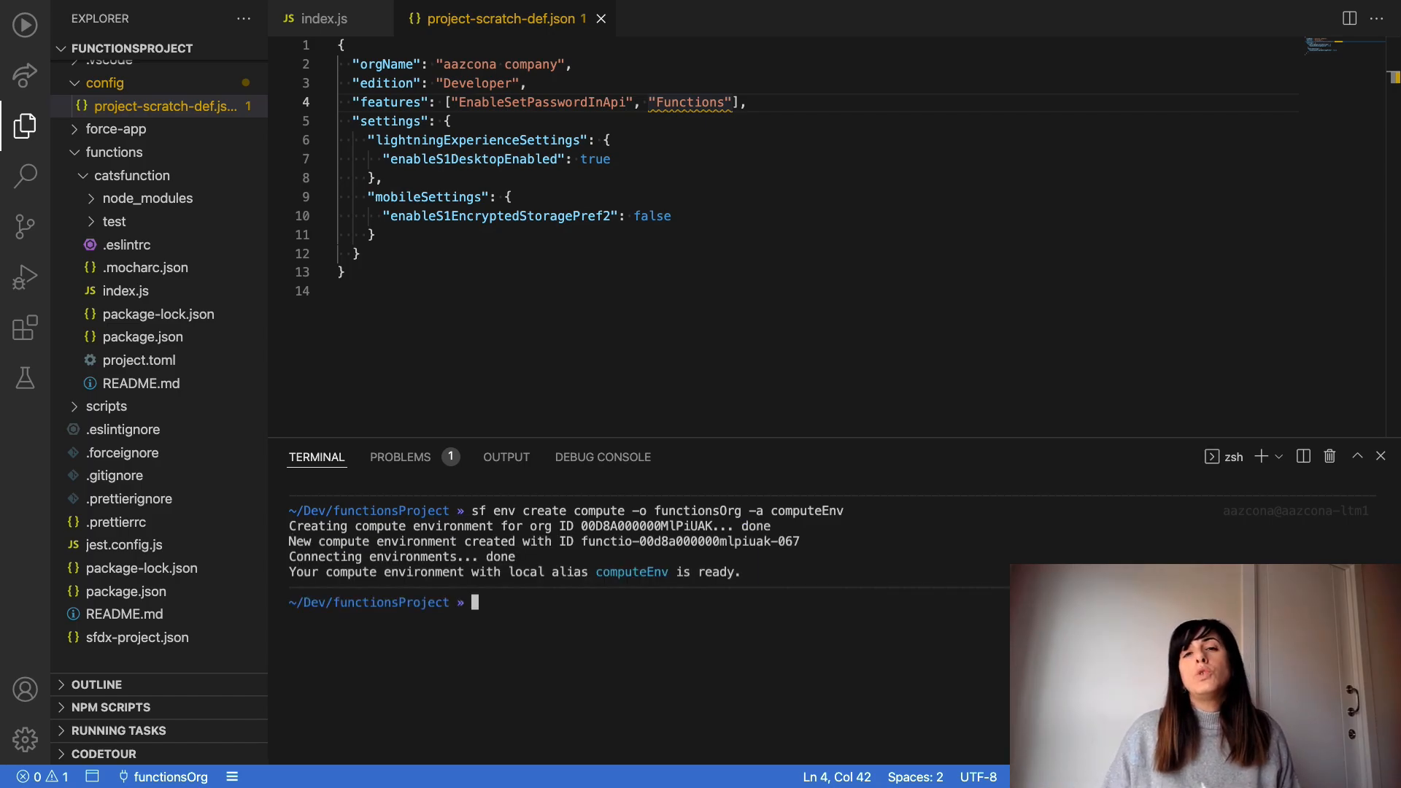
pyautogui.write('sf env list')
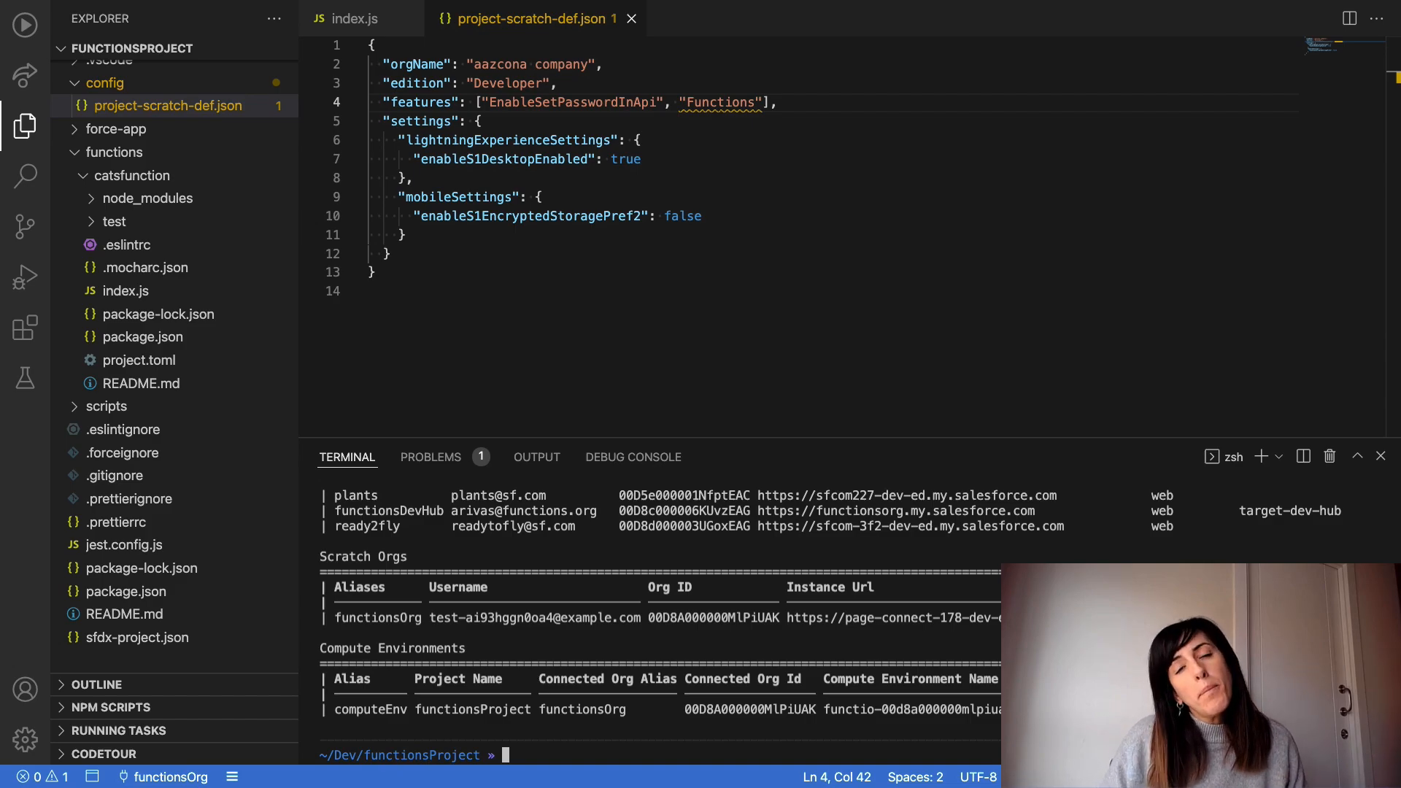
# - Init git, commit all files as "Initial commit", and deploy functions to functionsOrg
pyautogui.write('git init')
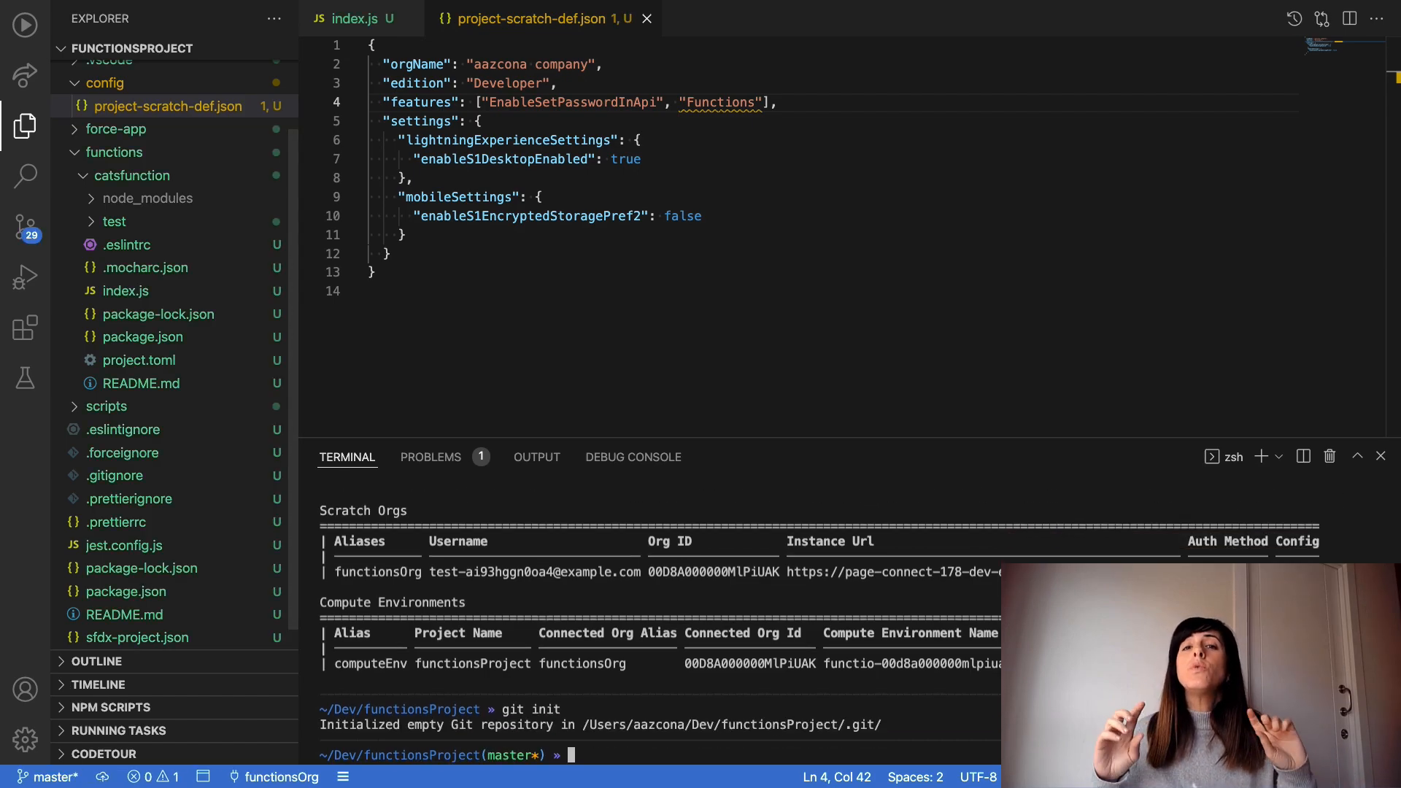
pyautogui.write('git add .')
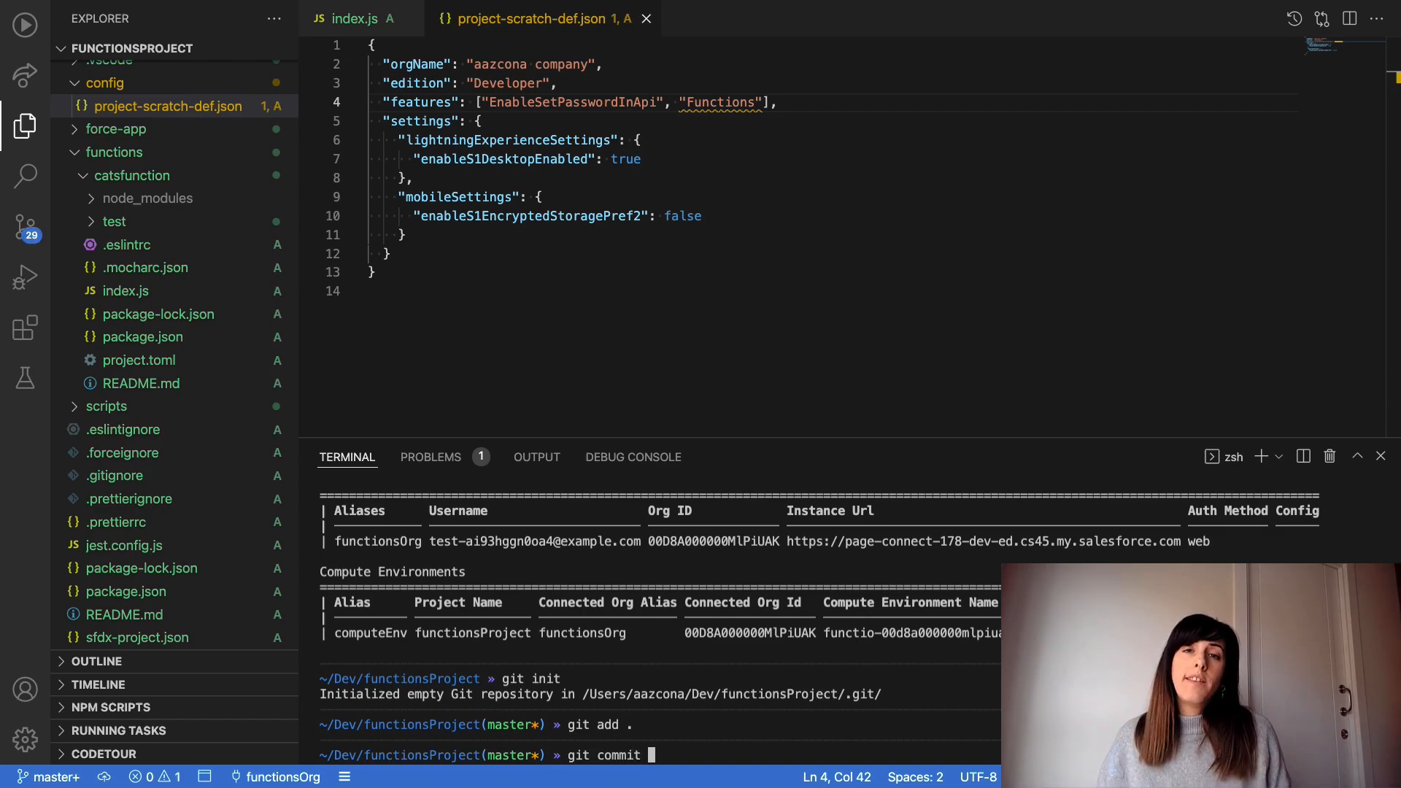
pyautogui.write('-m "')
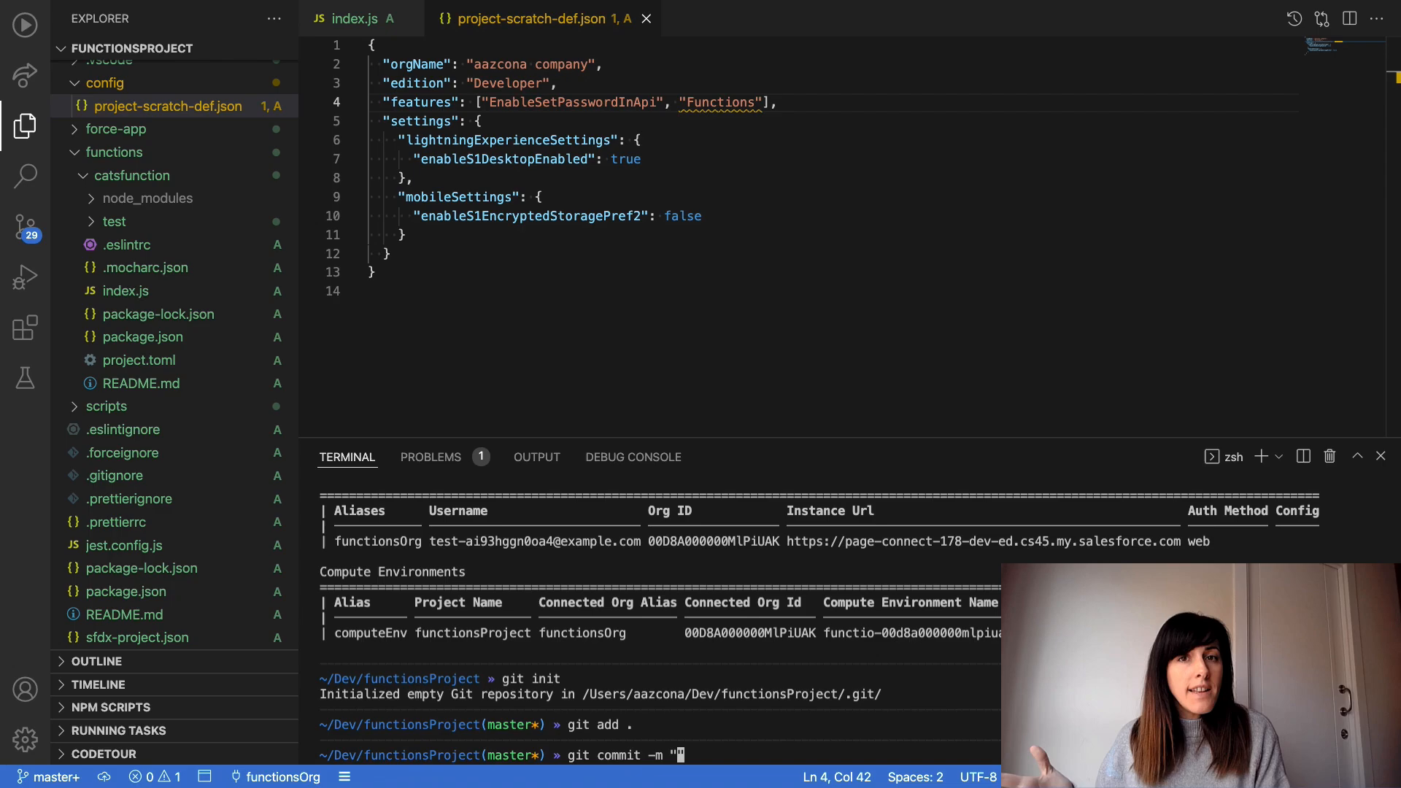
pyautogui.write('Initial')
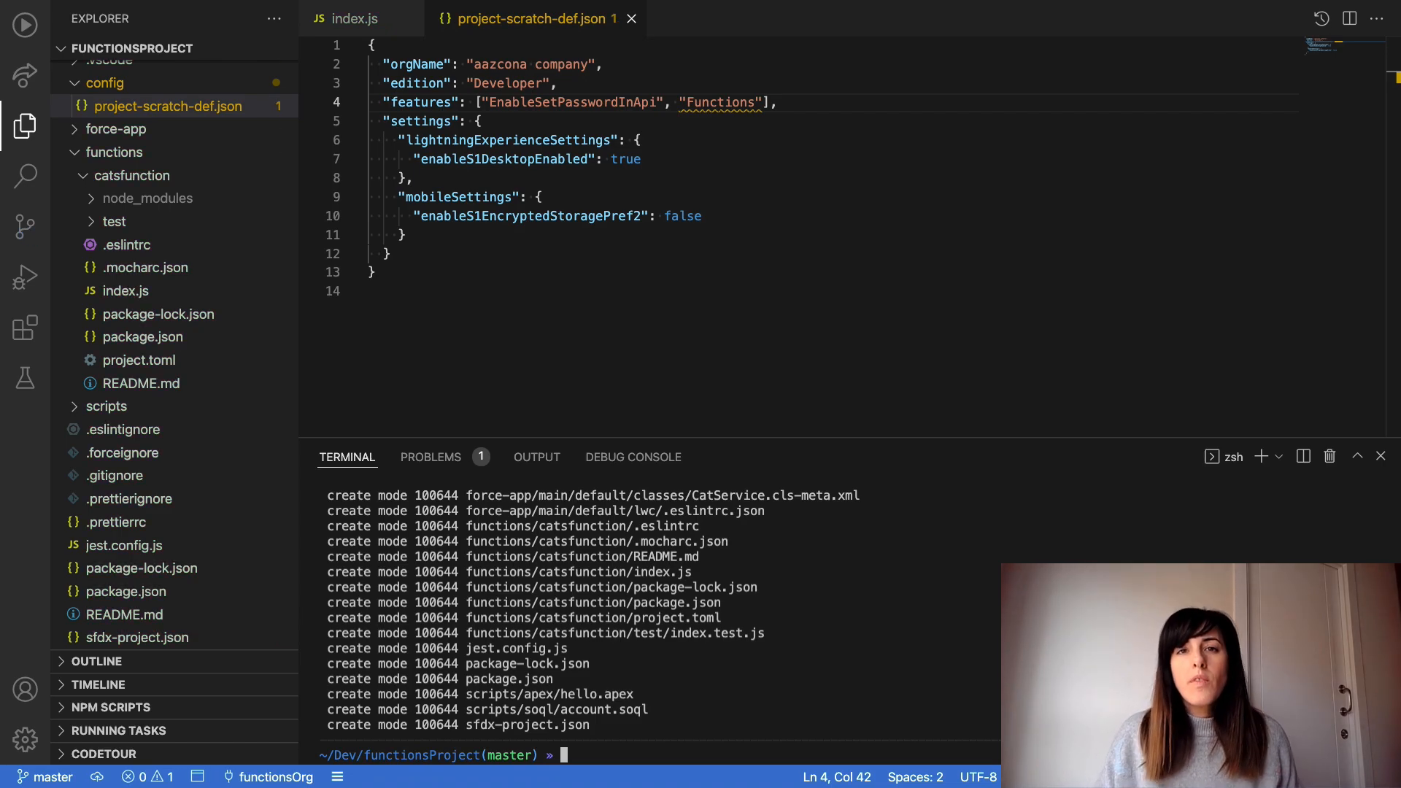
pyautogui.write('sf deploy functions -o')
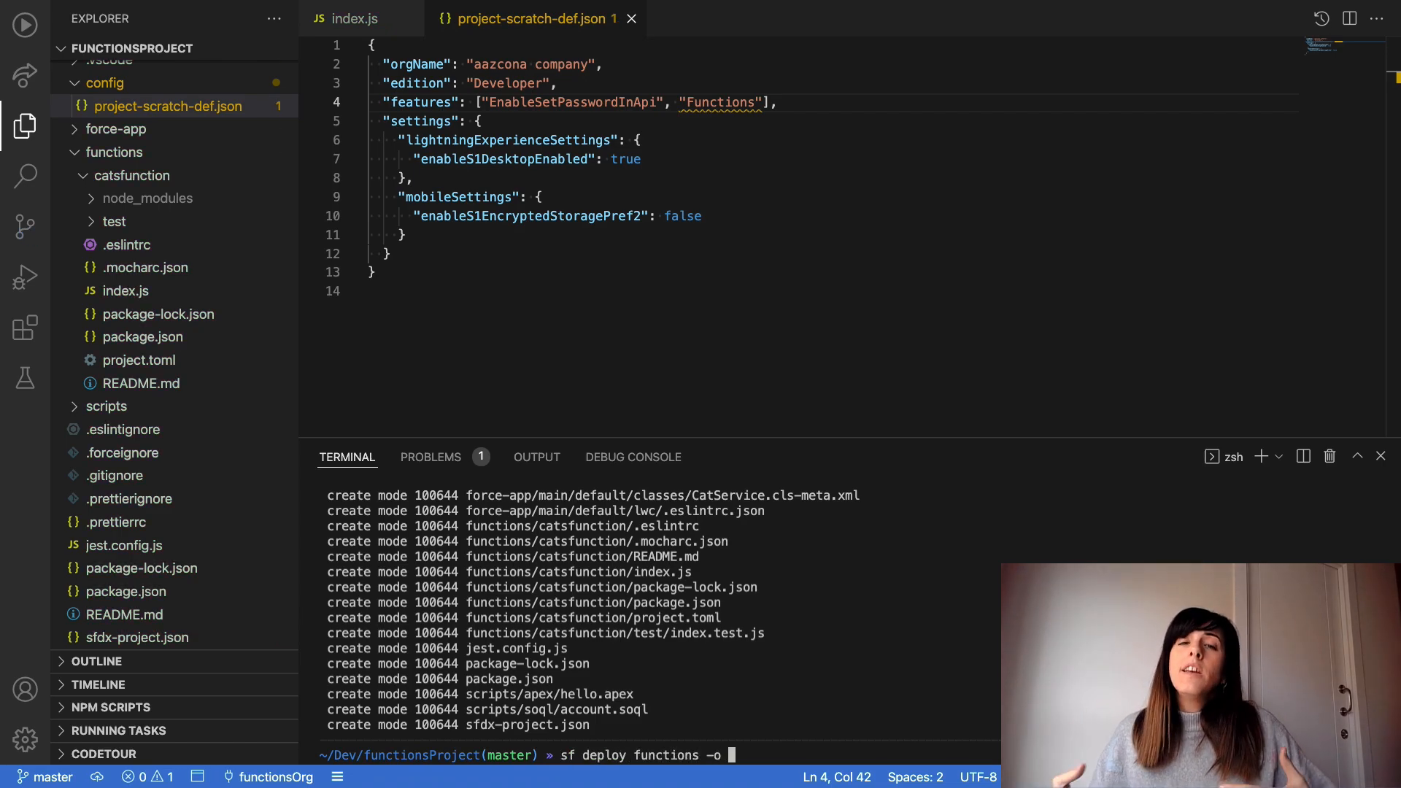
pyautogui.write('functionsOrg')
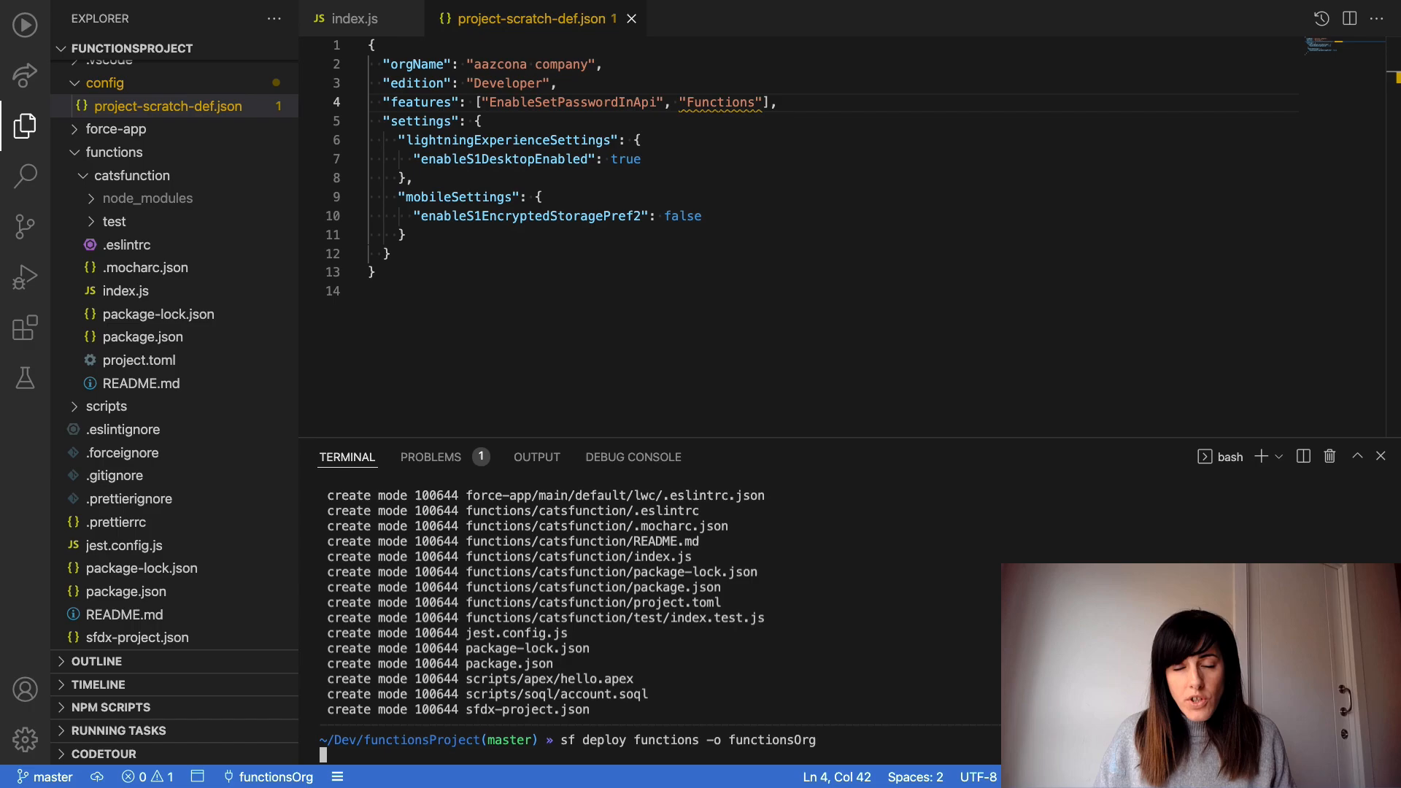